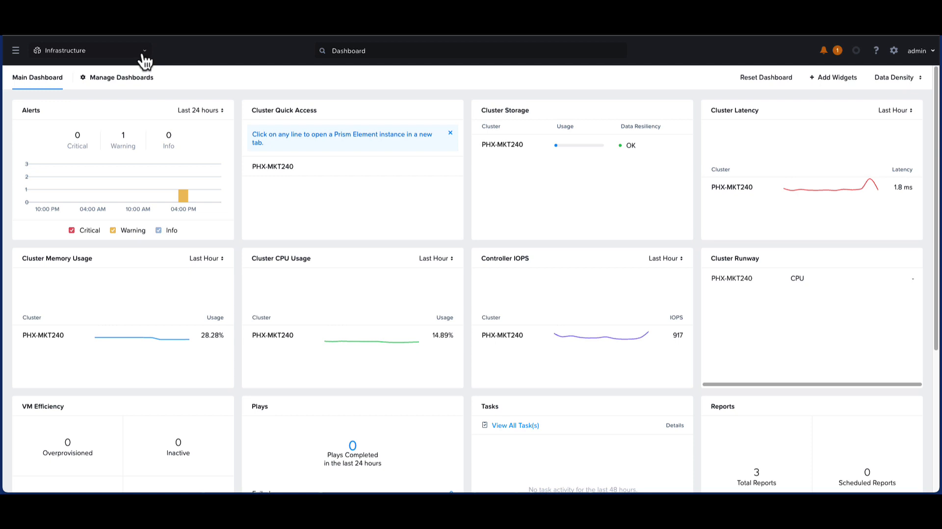
# Open Marketplace in Admin Center and scroll to the OpenShift preferred partner app.
pyautogui.click(144, 50)
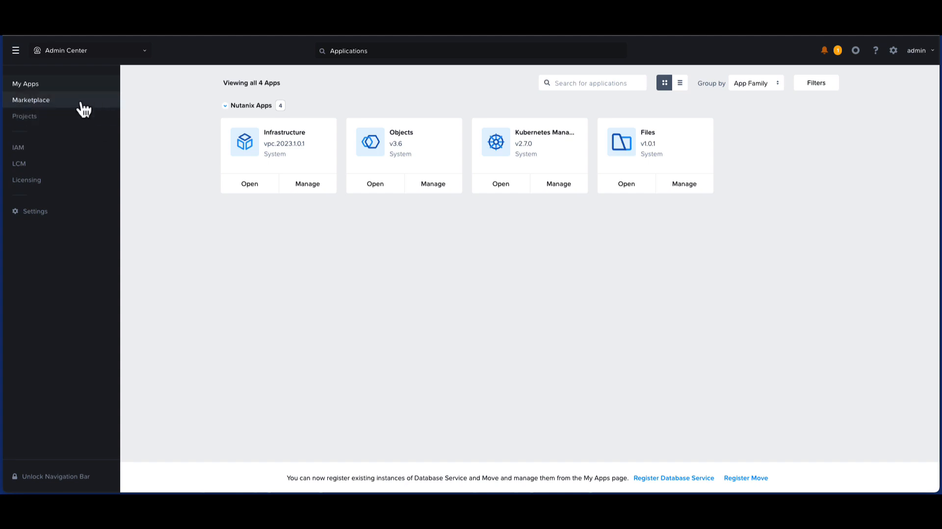
pyautogui.click(31, 100)
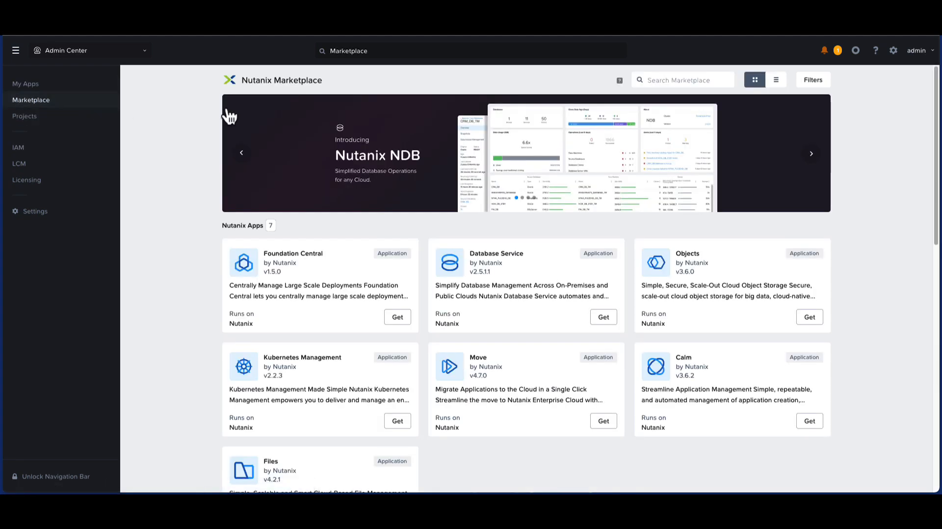
pyautogui.scroll(-3)
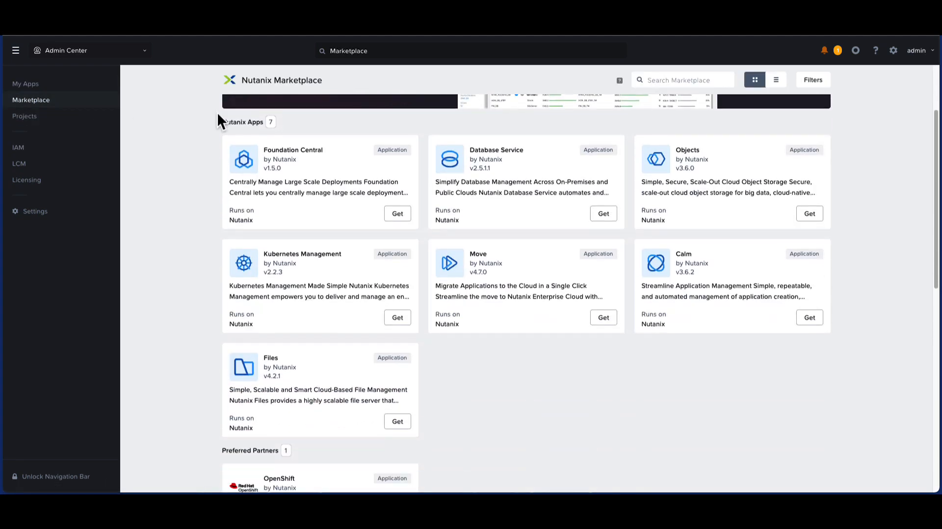
pyautogui.scroll(-3)
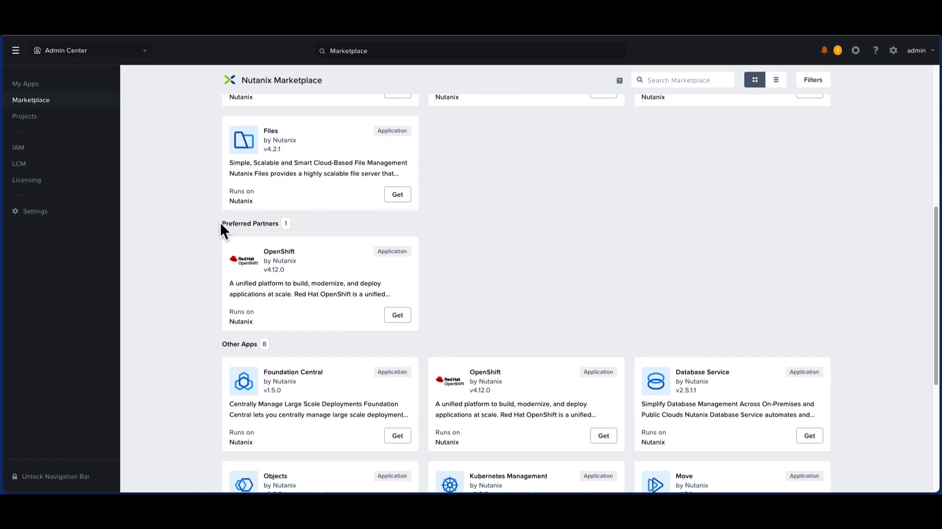
pyautogui.doubleClick(250, 222)
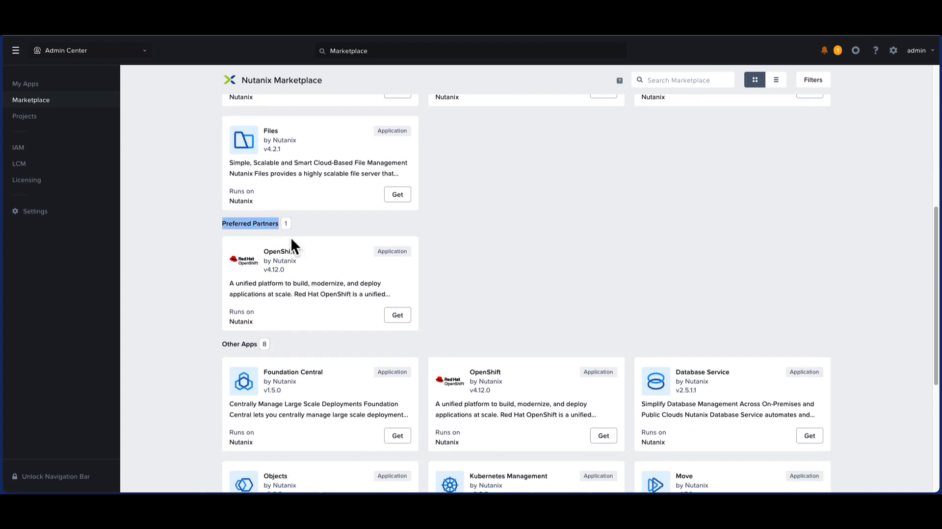
# Open the OpenShift v4.12.0 app details and scroll through its overview.
pyautogui.click(280, 251)
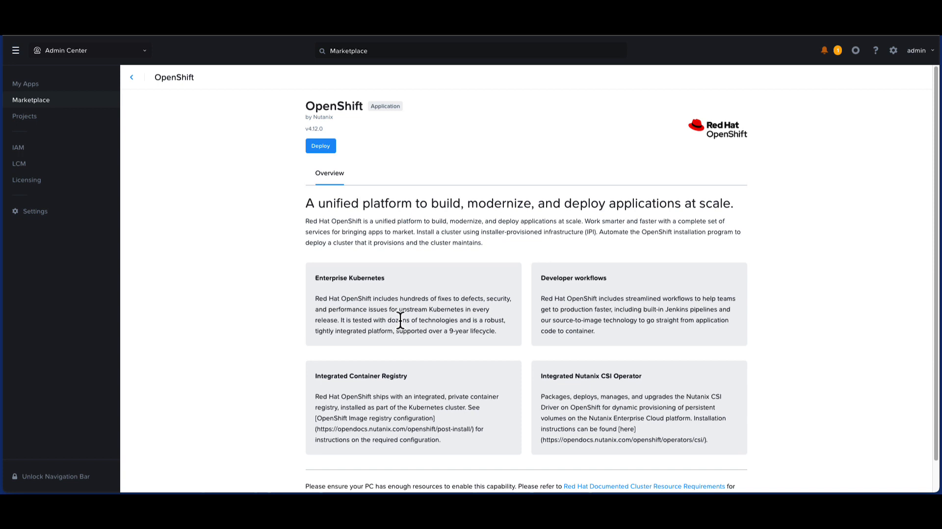
pyautogui.scroll(-3)
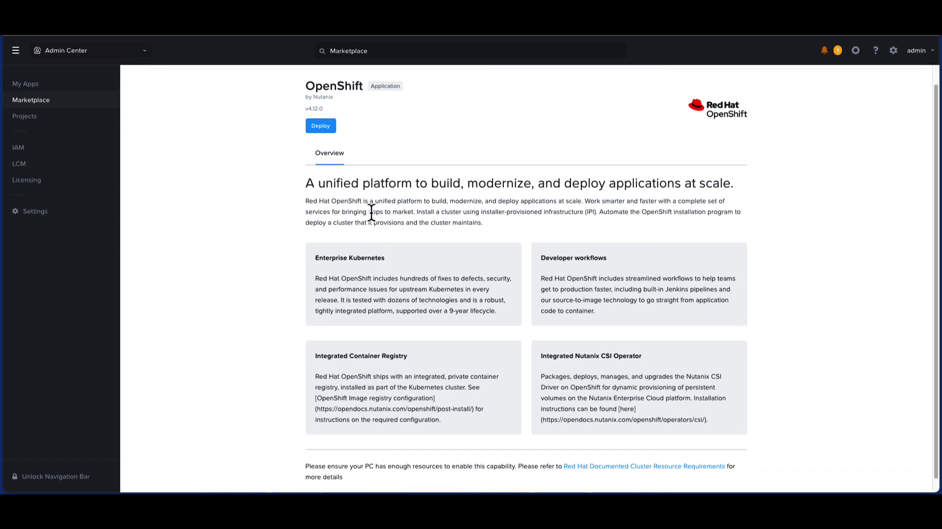
pyautogui.moveTo(321, 126)
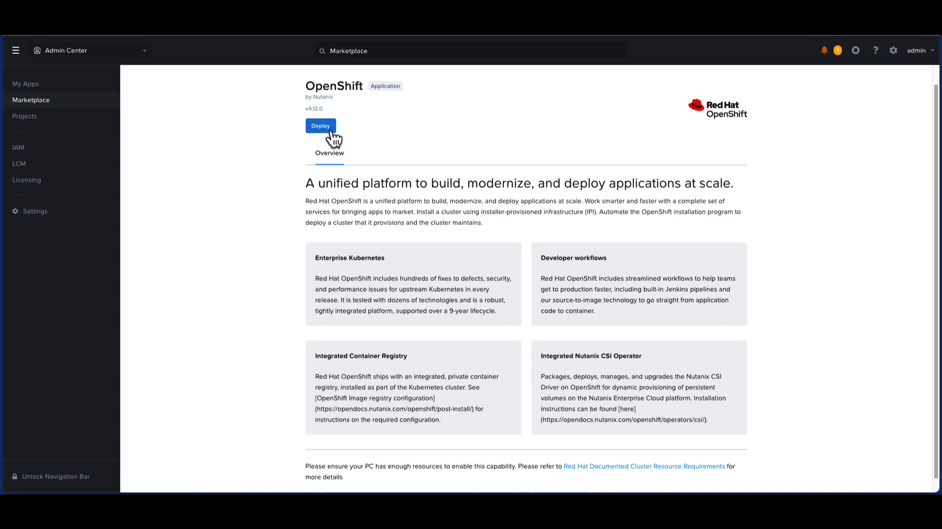
# Deploy OpenShift as application ocp-nl, described 'OpenShift cluster in Netherlands'.
pyautogui.click(320, 126)
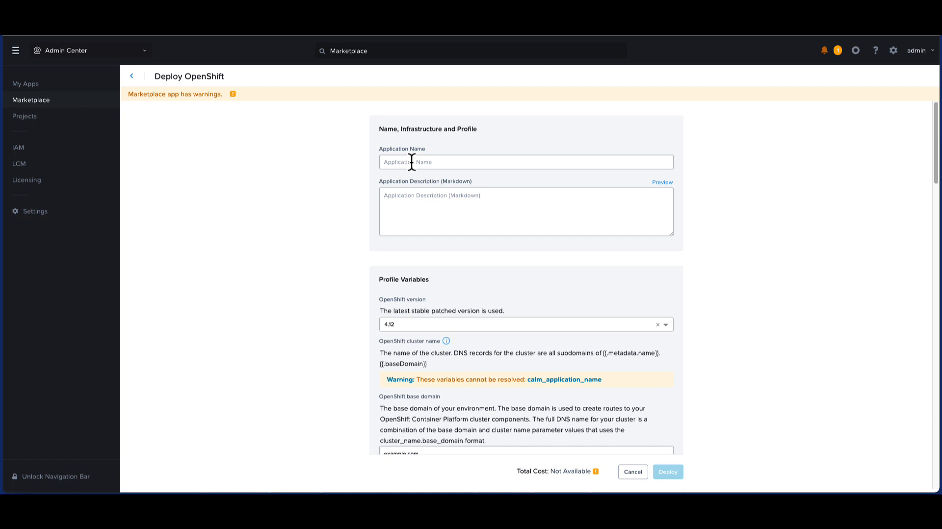
pyautogui.write('ocp-')
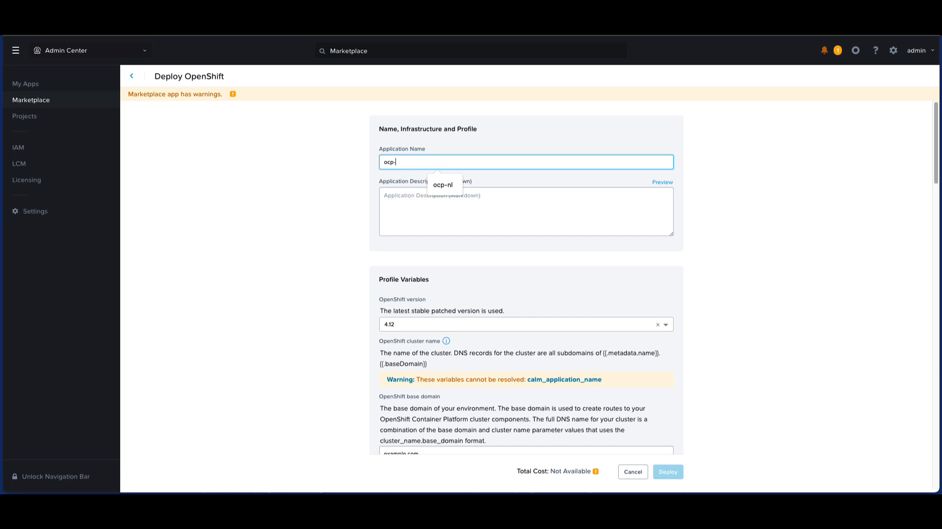
pyautogui.click(442, 185)
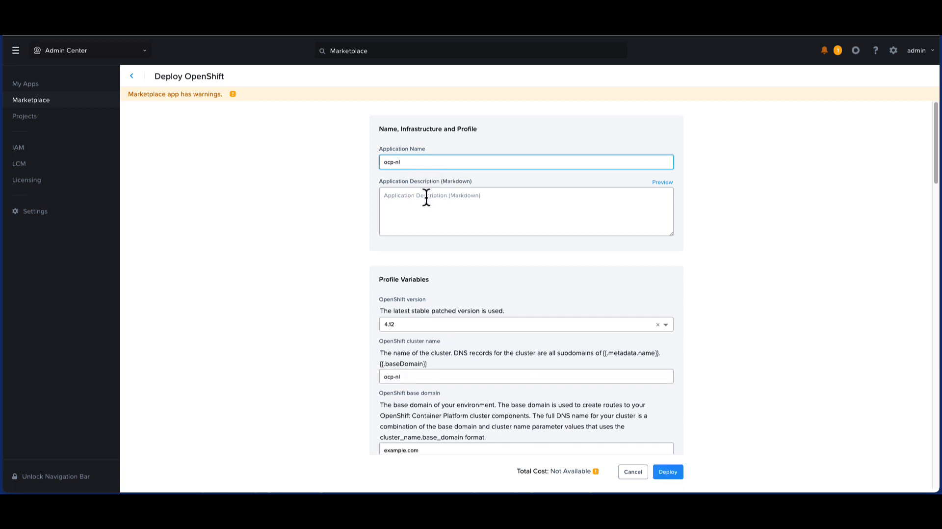
pyautogui.write('OpenShift cluster in Netherlands')
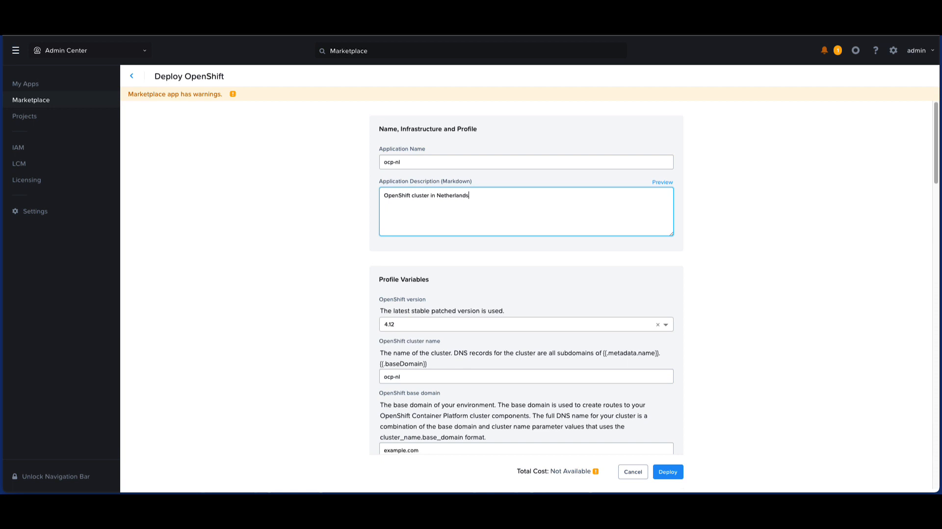
pyautogui.scroll(-3)
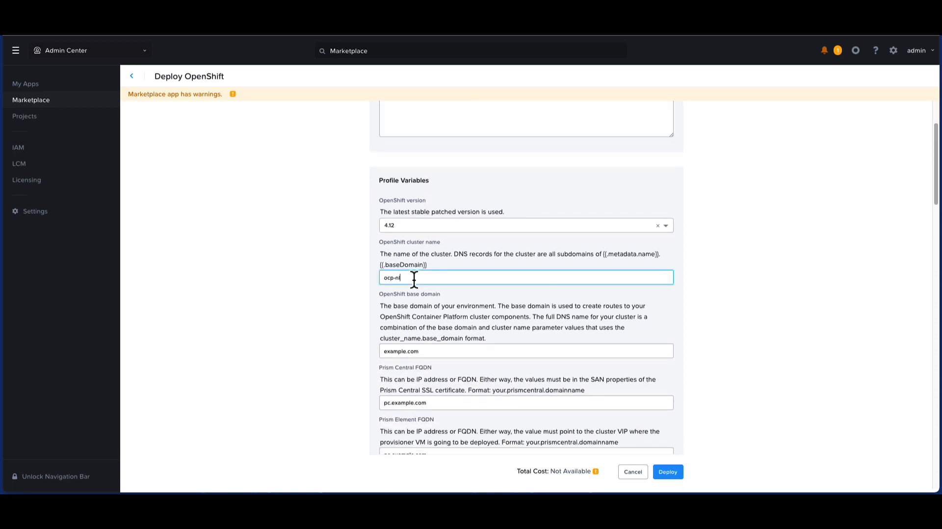
# Set base domain thencpnutanix.com and FQDNs emea-pc.thencpnutanix.com and emea-pe.thencpnutanix.com.
pyautogui.scroll(-3)
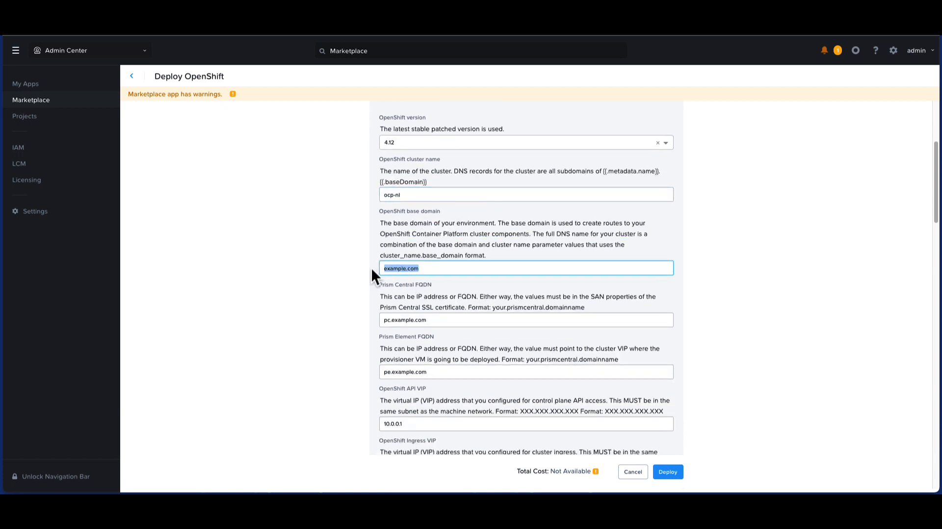
pyautogui.write('thencpnutanix.com')
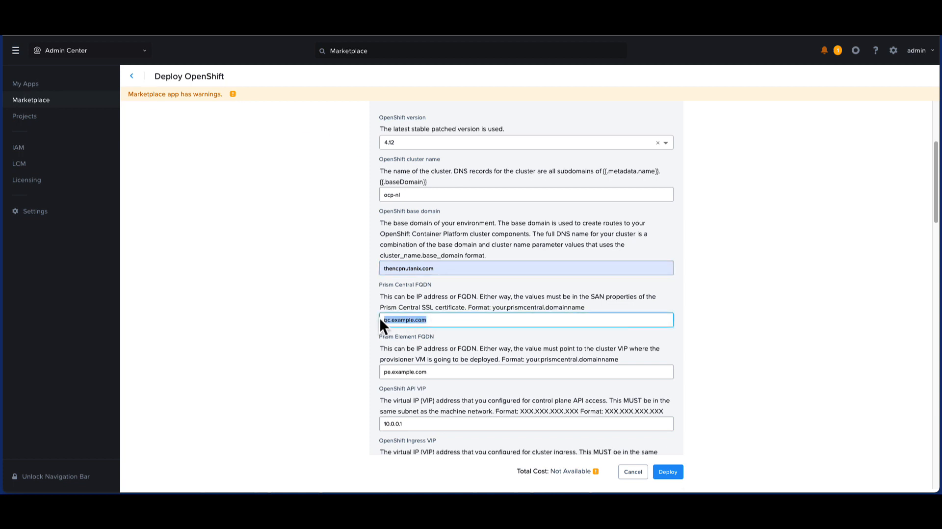
pyautogui.write('emea-pc.thencpnutanix.com')
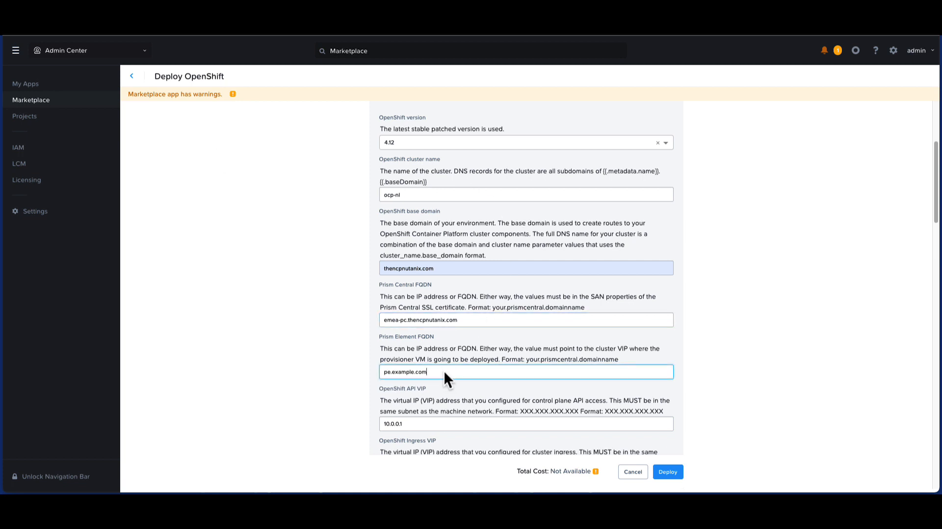
pyautogui.write('emea-pe.thencpnutanix.com')
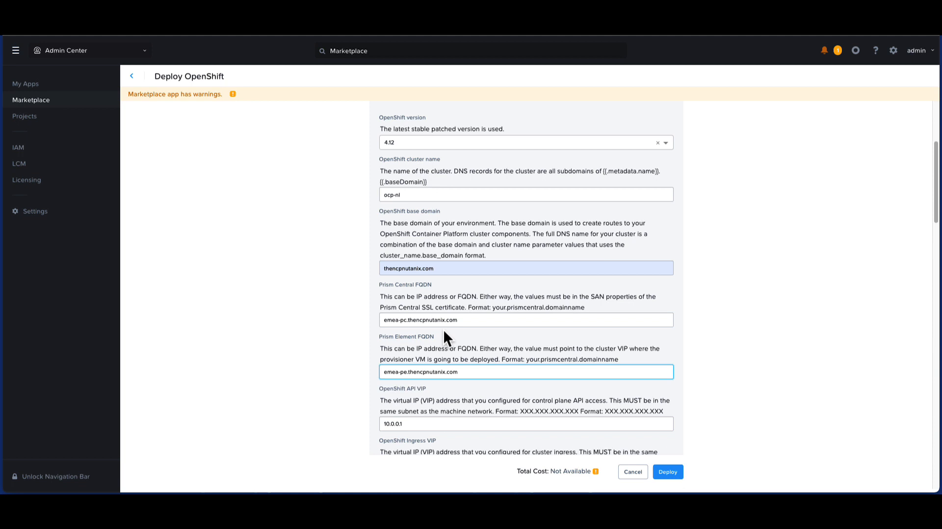
# Set API VIP 10.42.240.99, ingress VIP 10.42.240.100 and machine network 10.42.240.0/25.
pyautogui.scroll(-3)
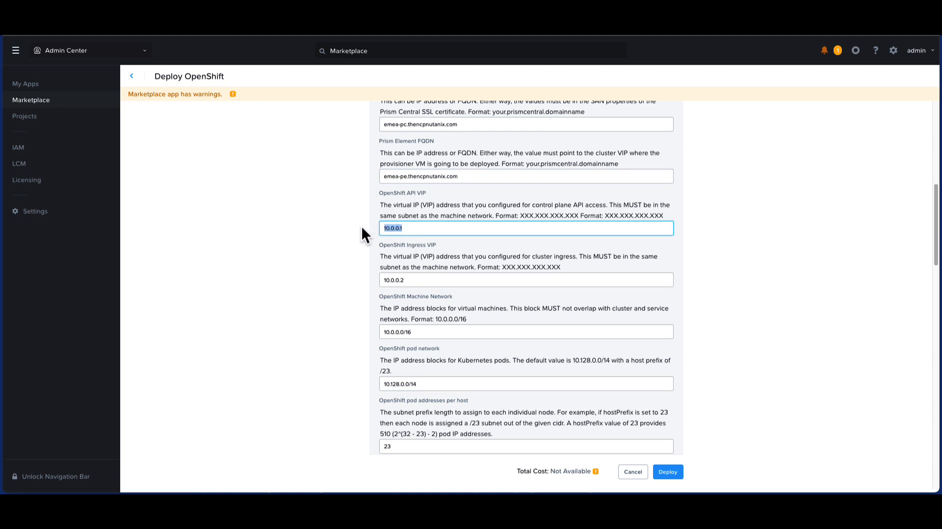
pyautogui.write('10.42.240.99')
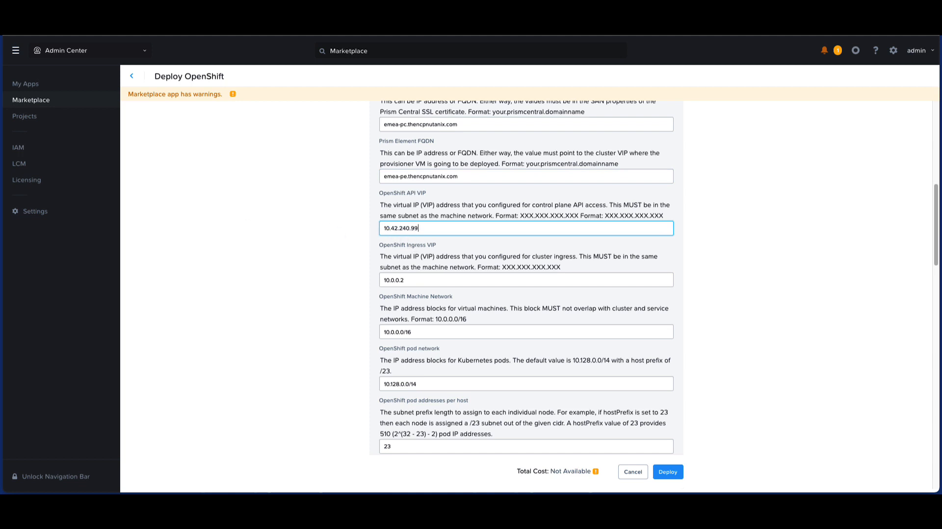
pyautogui.click(525, 279)
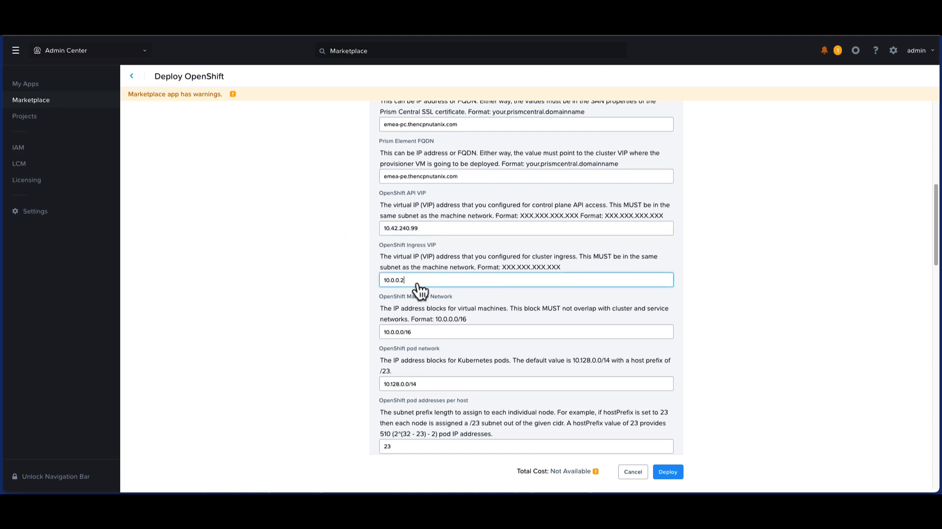
pyautogui.write('10.42.240.100')
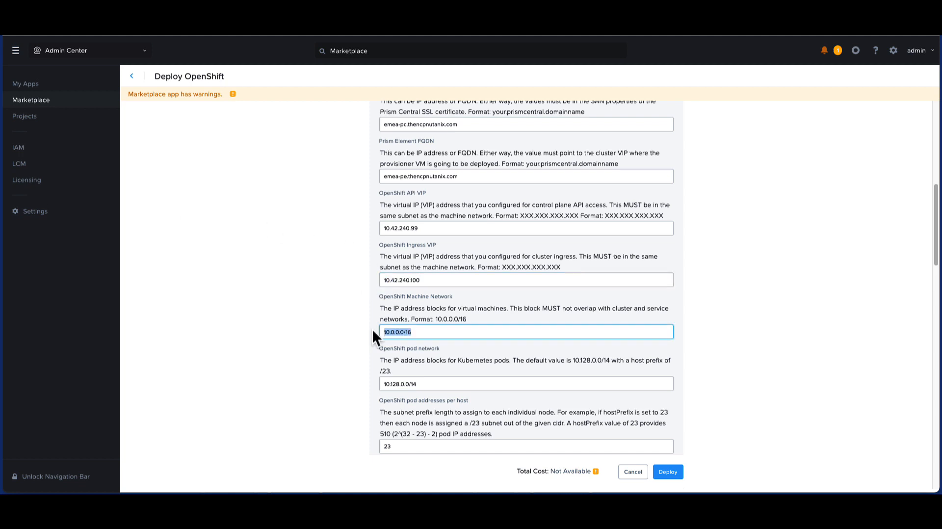
pyautogui.write('10')
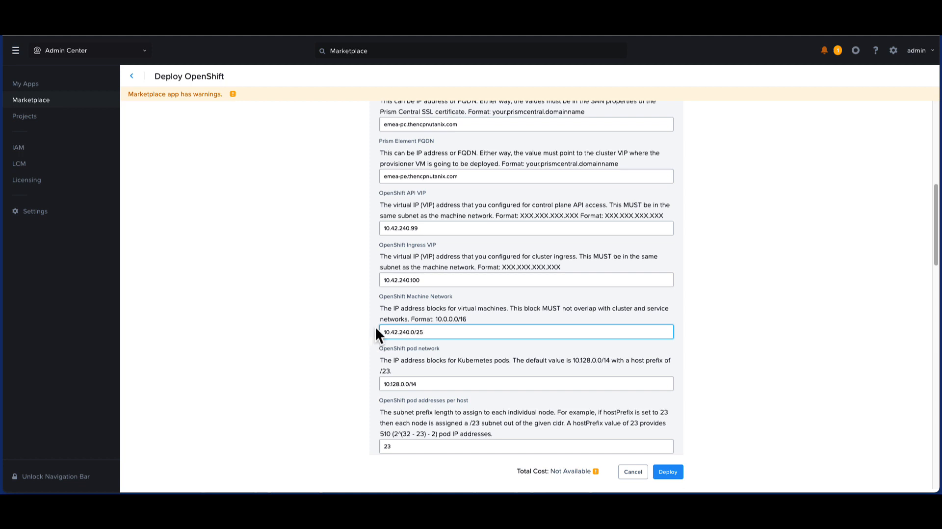
pyautogui.scroll(-3)
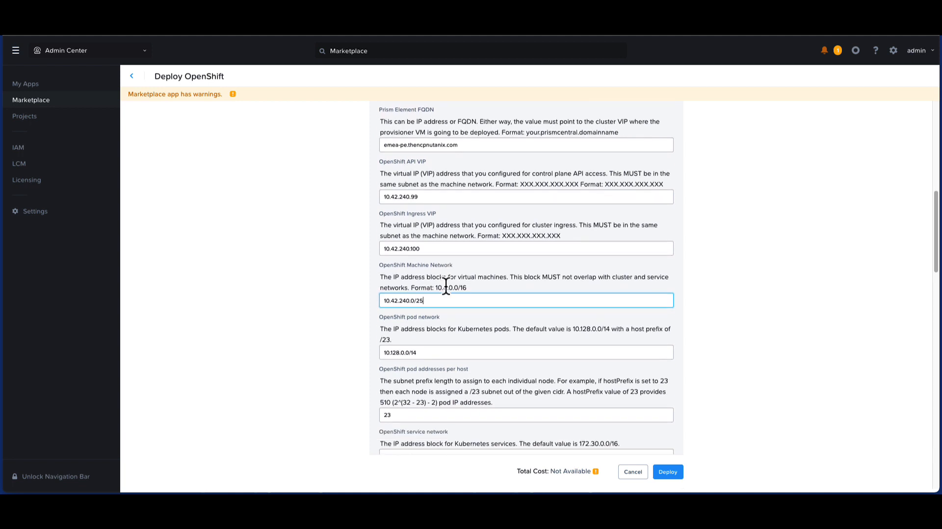
# Keep the default control plane CPU and memory values, then enter the OpenShift pull secret.
pyautogui.scroll(-3)
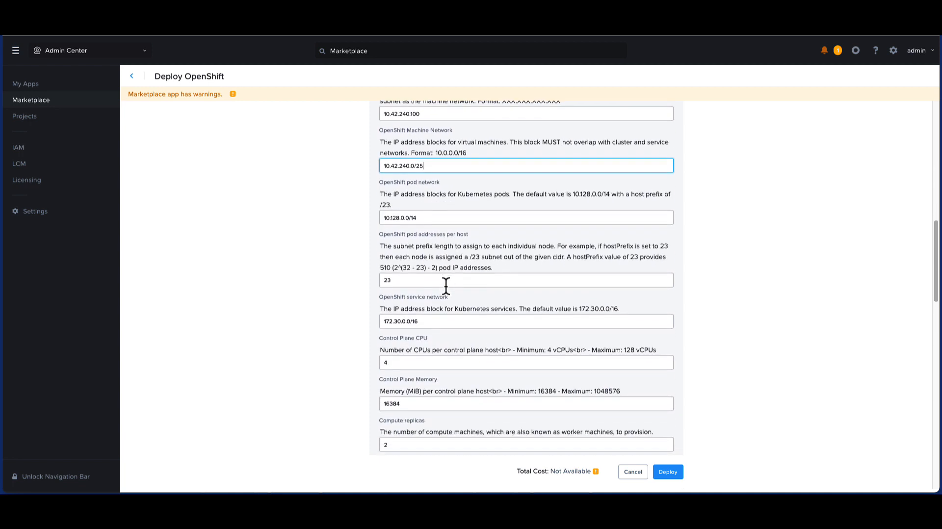
pyautogui.scroll(-3)
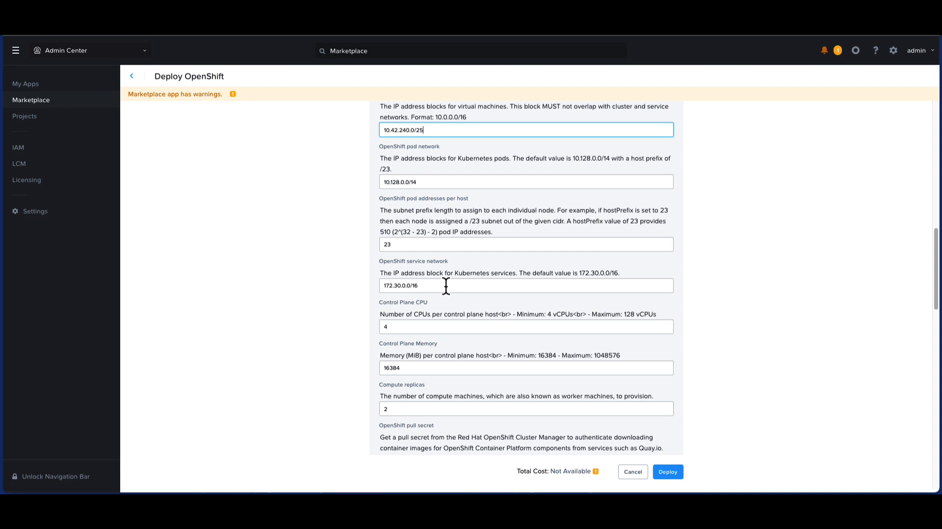
pyautogui.scroll(-3)
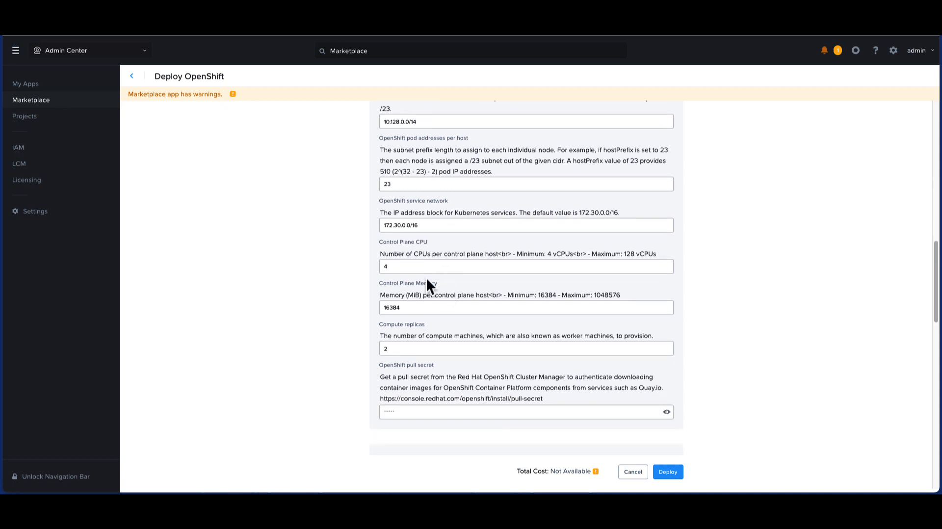
pyautogui.click(525, 266)
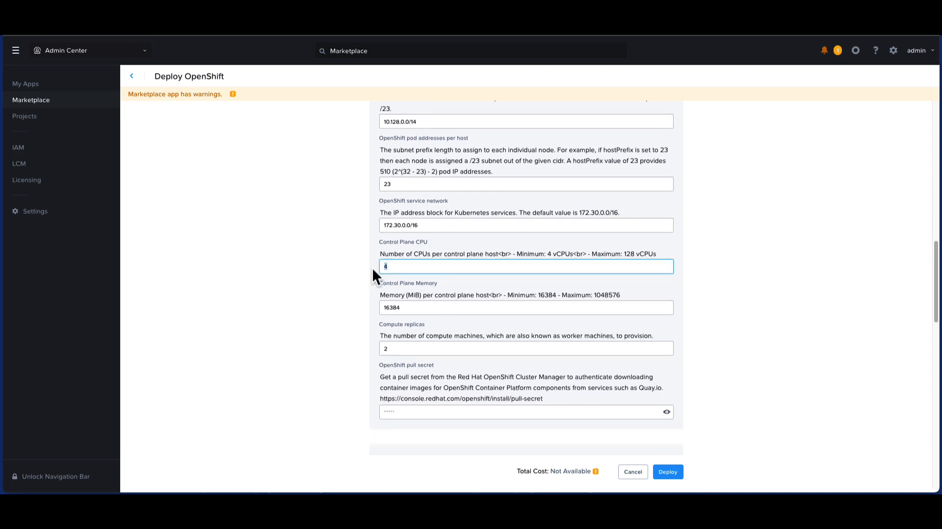
pyautogui.click(525, 307)
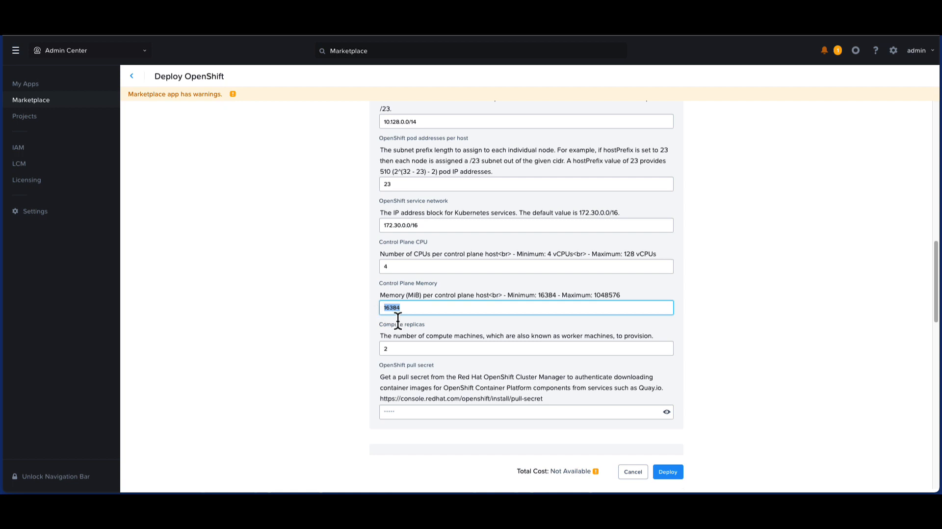
pyautogui.scroll(-3)
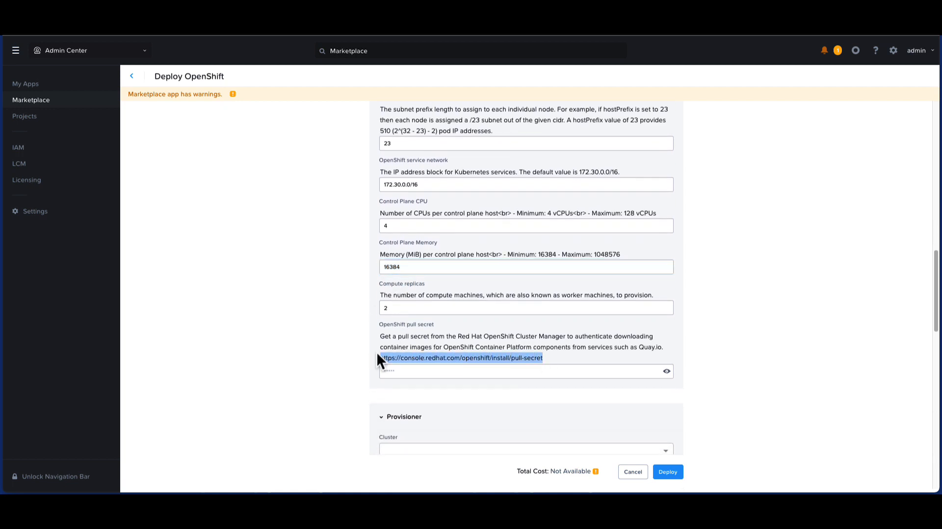
pyautogui.click(460, 358)
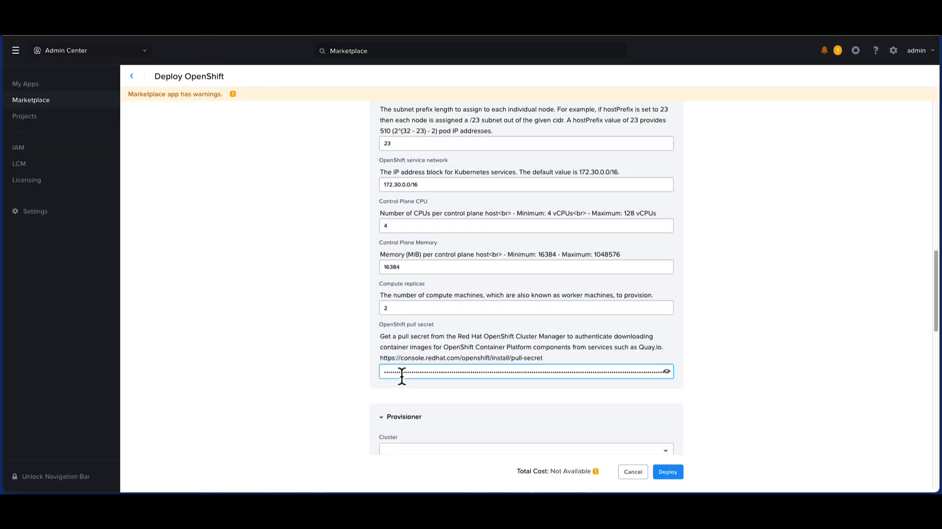
# Attach provisioner NIC 1 to the Primary network and add category AppType: Kubernetes.
pyautogui.scroll(-3)
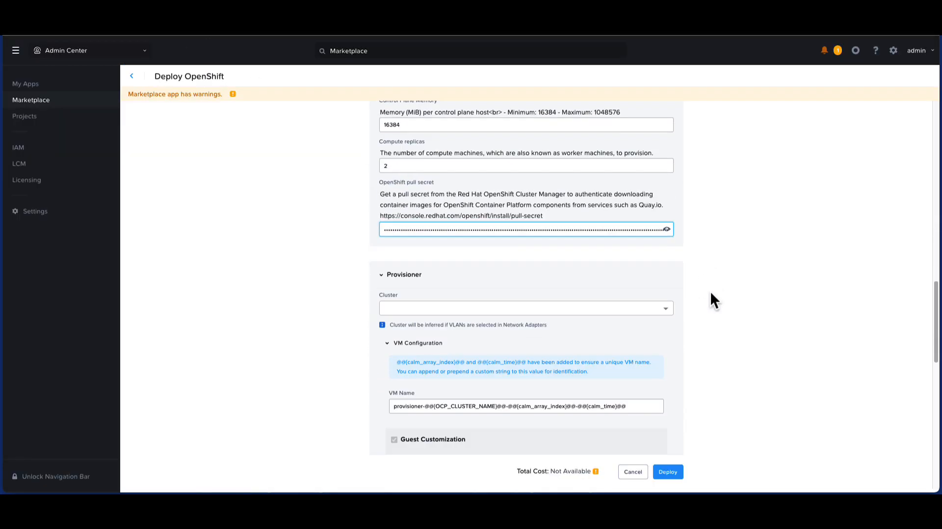
pyautogui.scroll(-3)
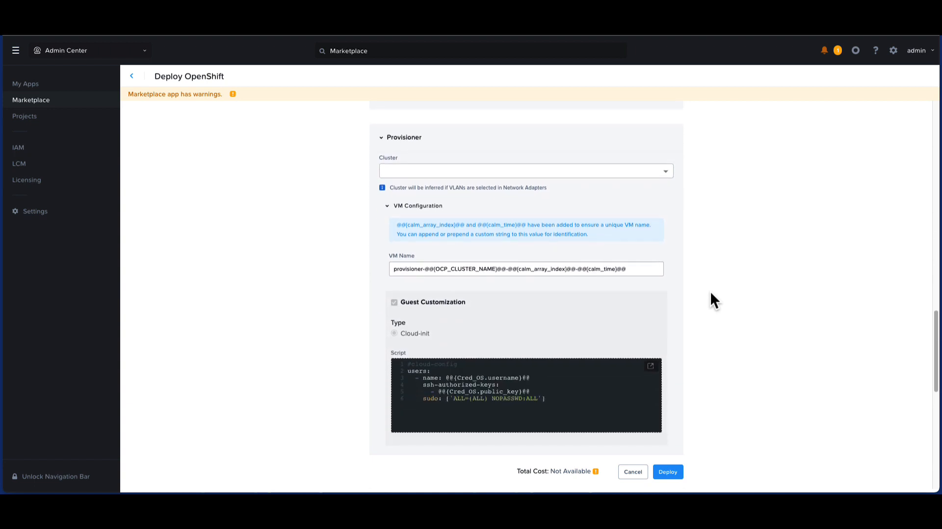
pyautogui.scroll(-3)
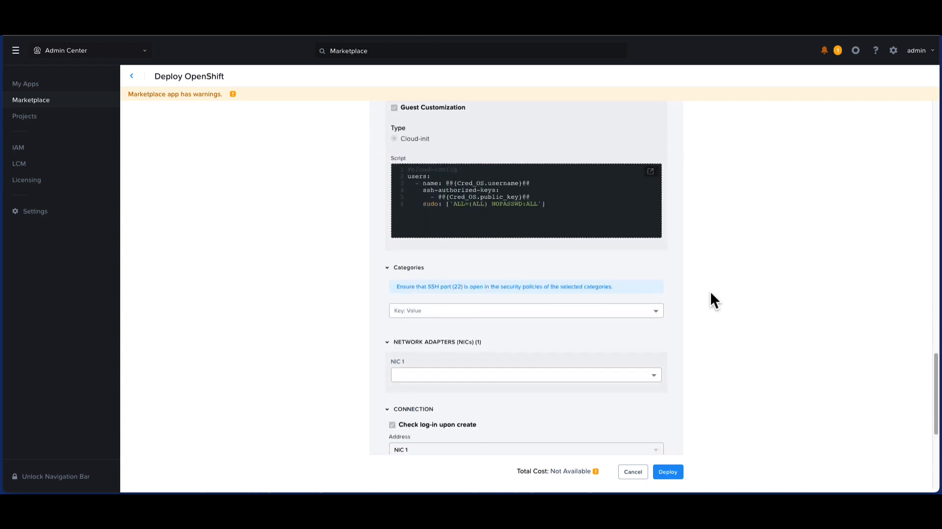
pyautogui.scroll(-3)
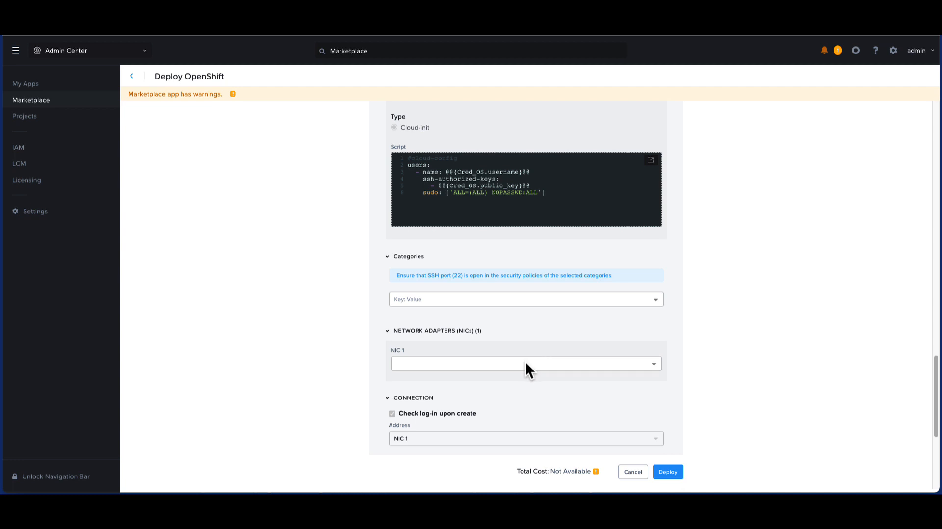
pyautogui.click(524, 363)
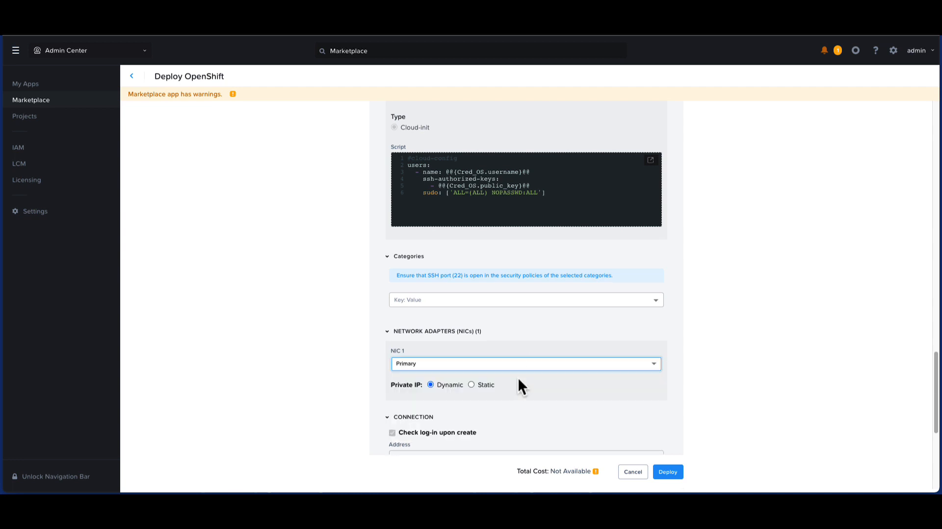
pyautogui.click(525, 299)
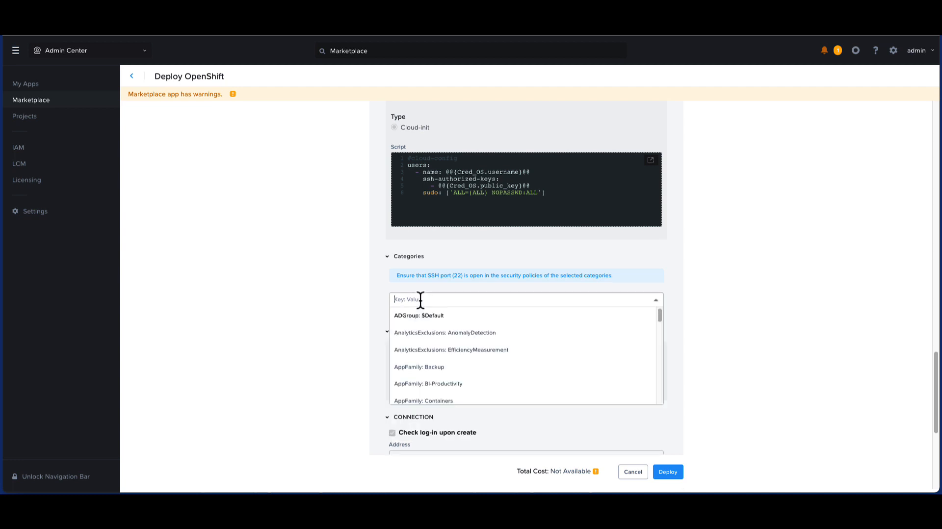
pyautogui.scroll(-3)
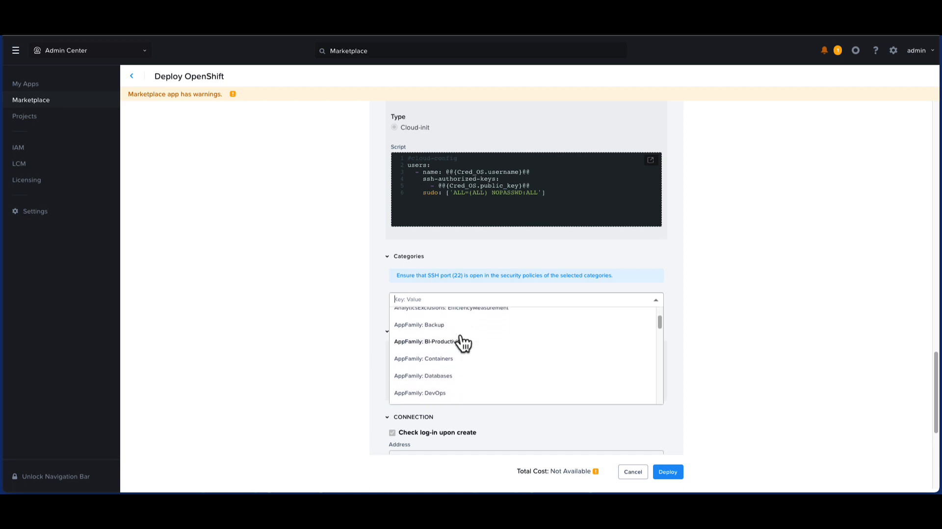
pyautogui.scroll(-3)
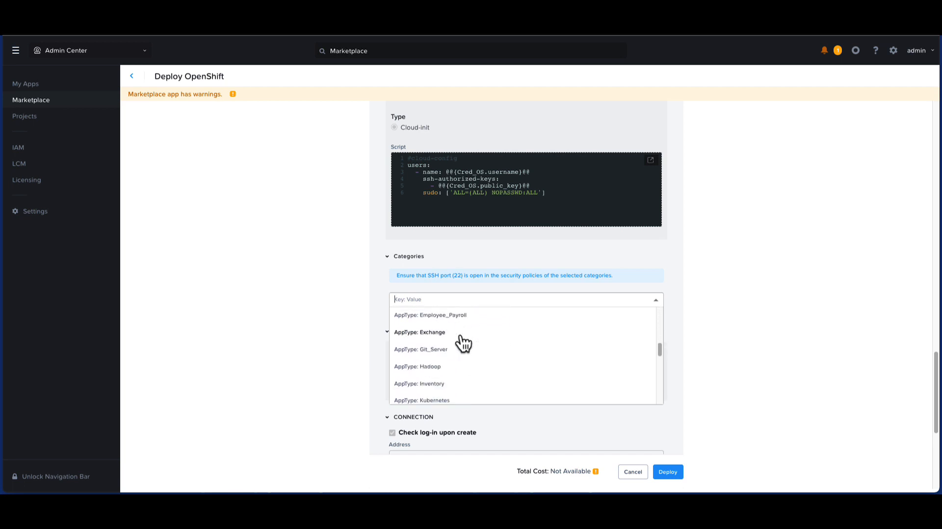
pyautogui.click(422, 400)
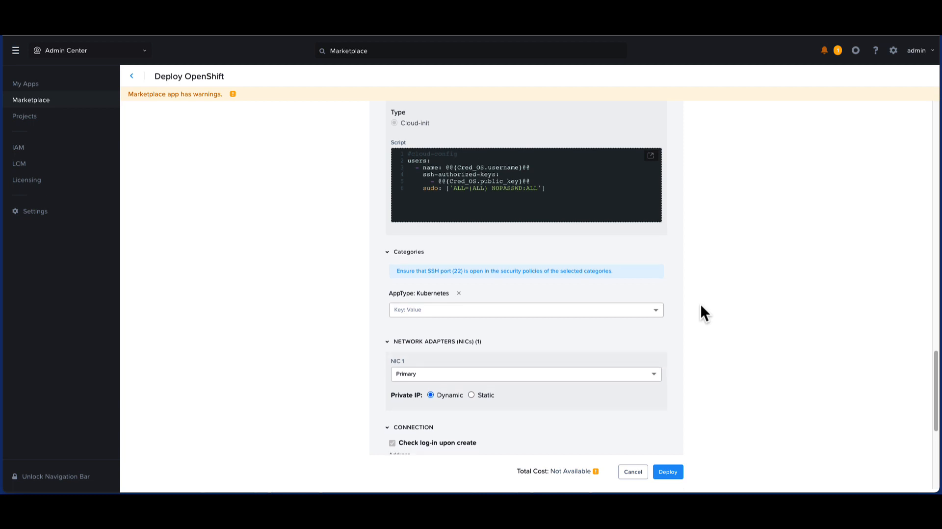
# Expand Cred_PC, enter its password, and scroll on to the Cred_OS credential.
pyautogui.scroll(-3)
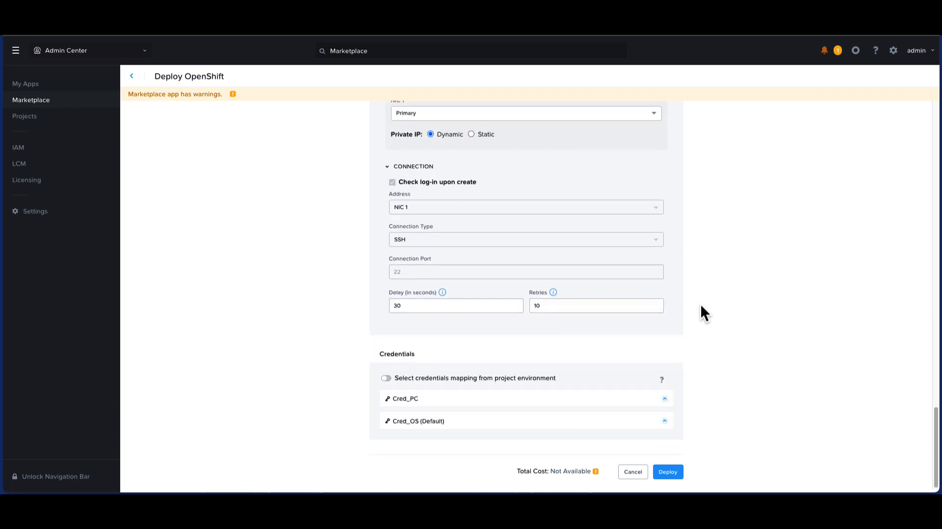
pyautogui.click(663, 397)
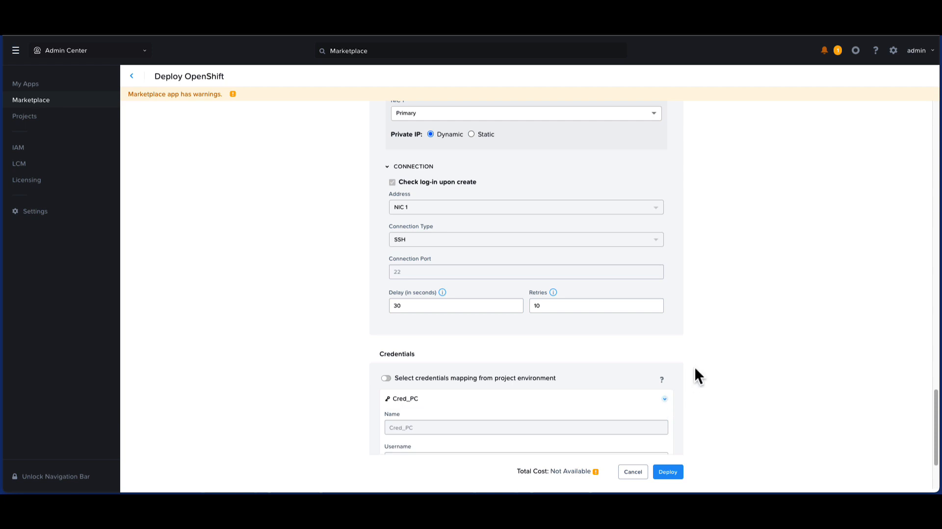
pyautogui.scroll(-3)
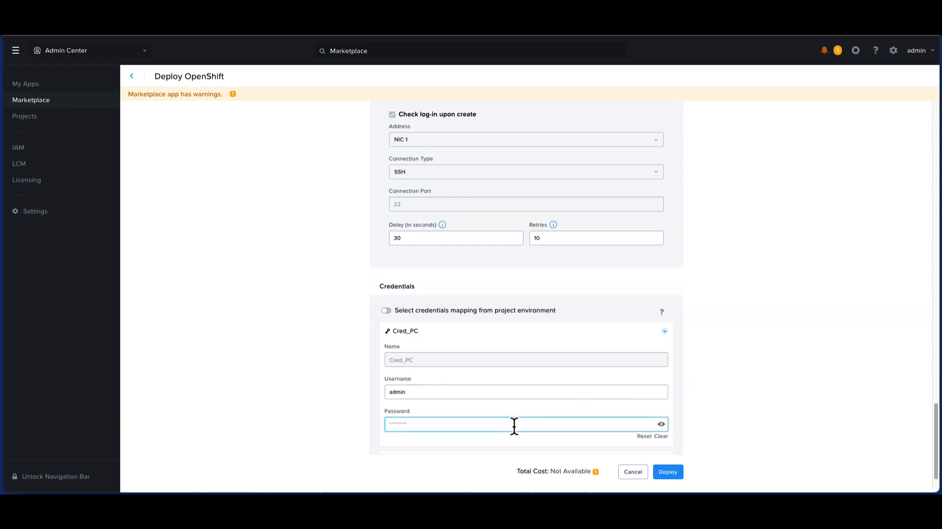
pyautogui.write('•')
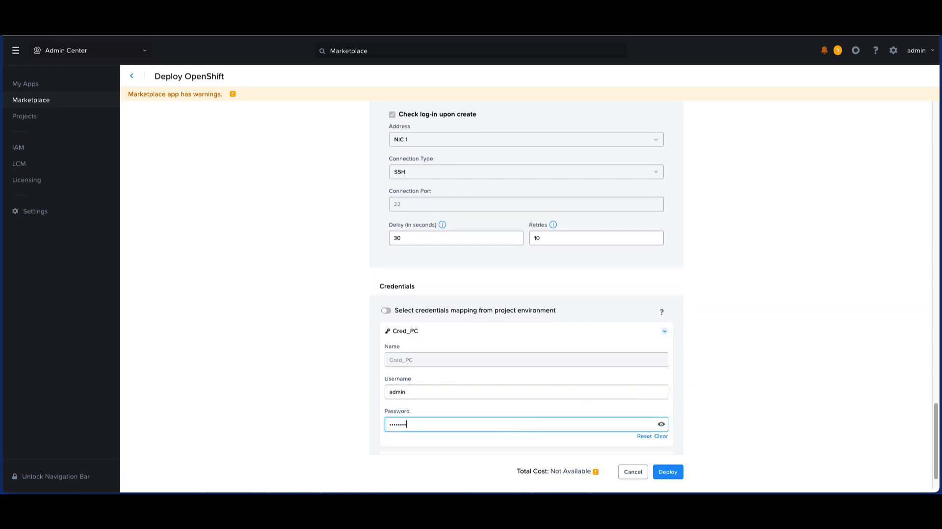
pyautogui.scroll(-3)
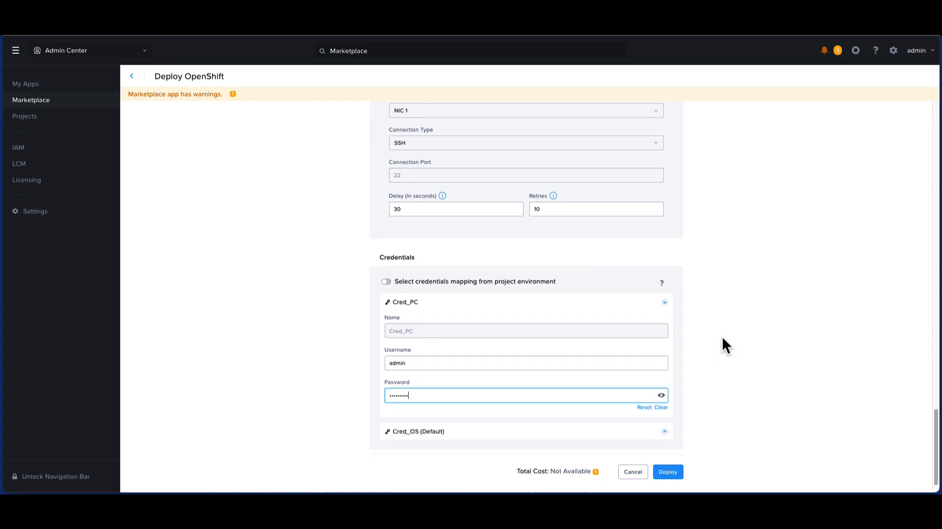
pyautogui.scroll(-3)
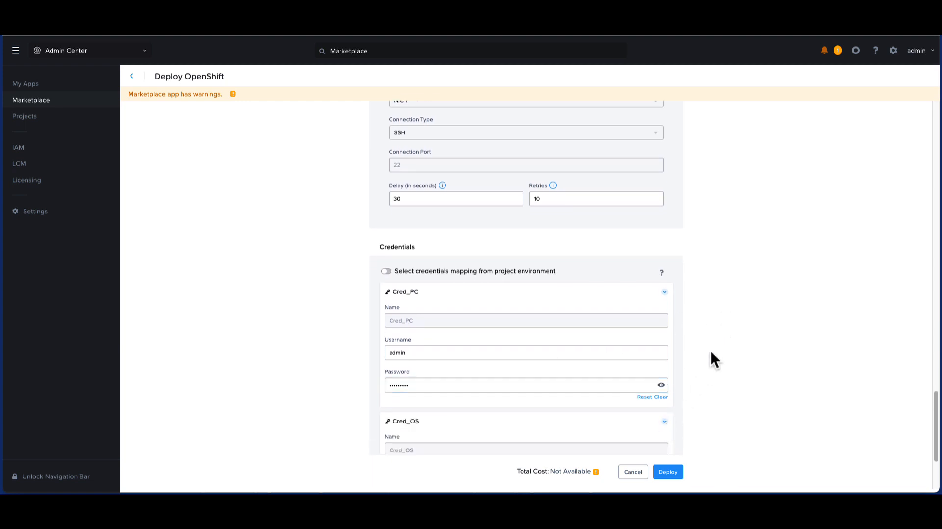
pyautogui.scroll(-3)
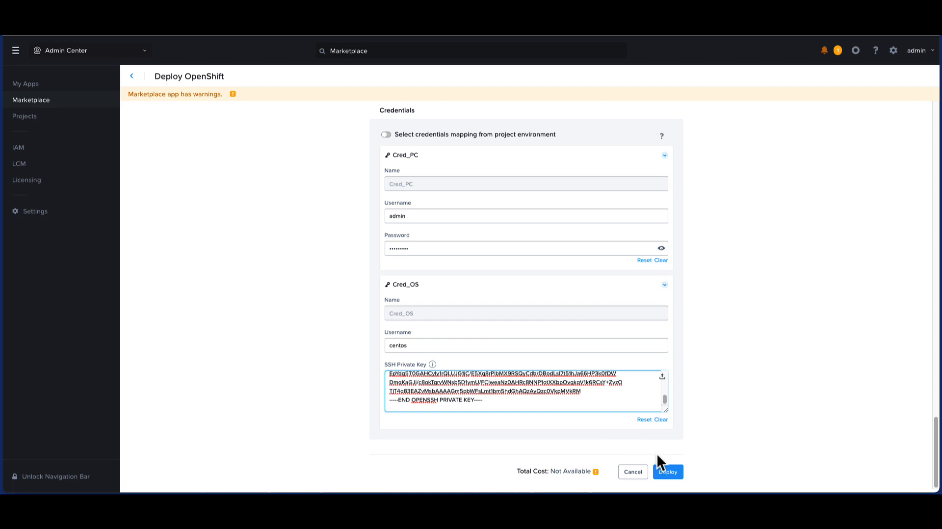
pyautogui.click(667, 471)
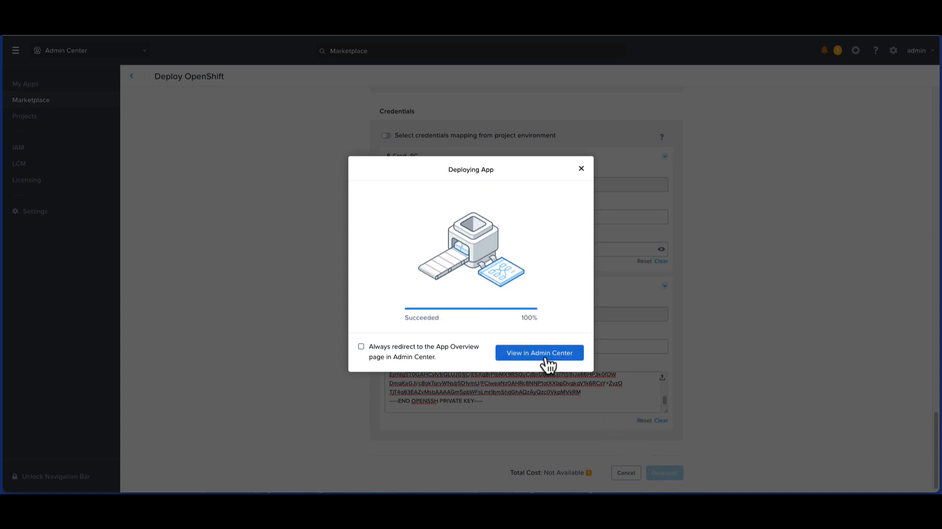
pyautogui.click(538, 353)
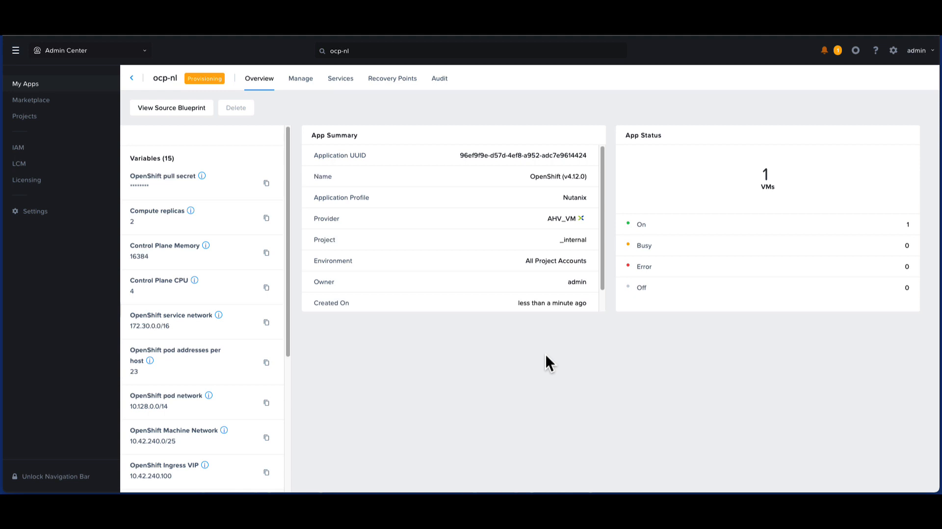
pyautogui.doubleClick(164, 77)
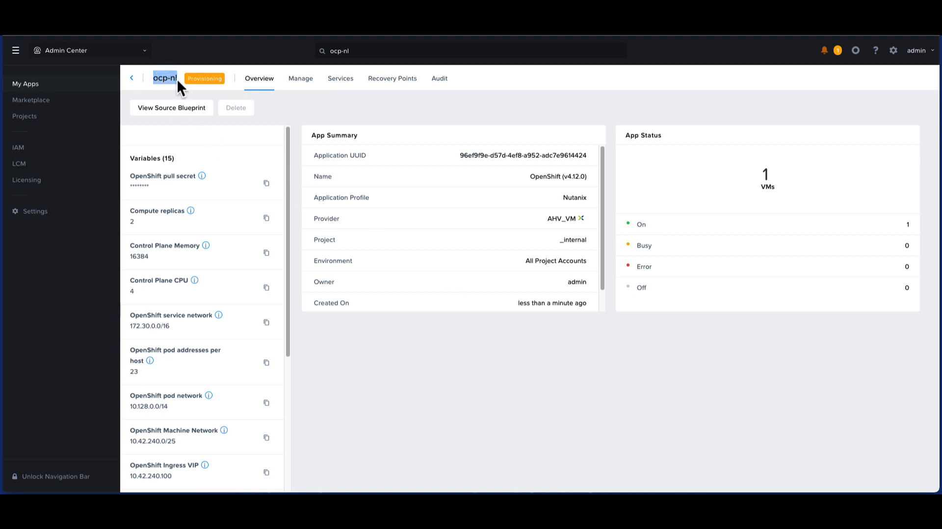
pyautogui.moveTo(203, 317)
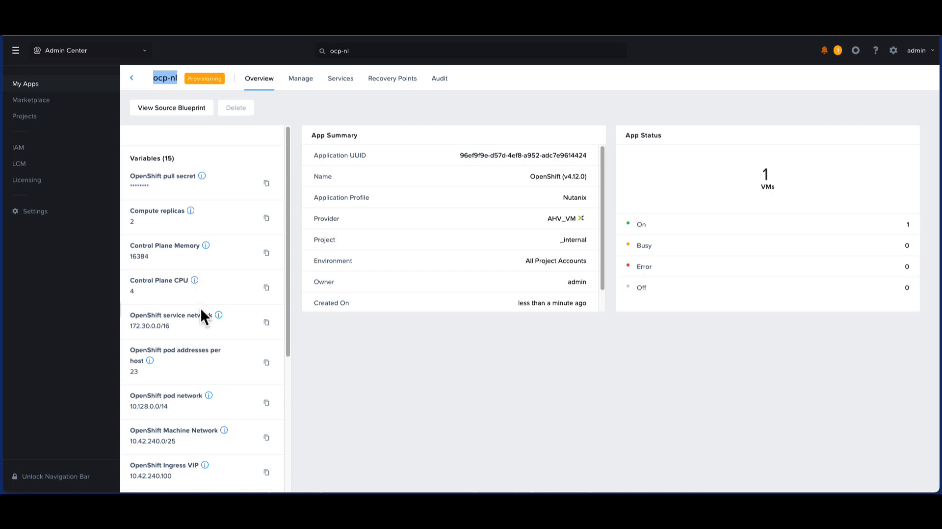
pyautogui.scroll(-3)
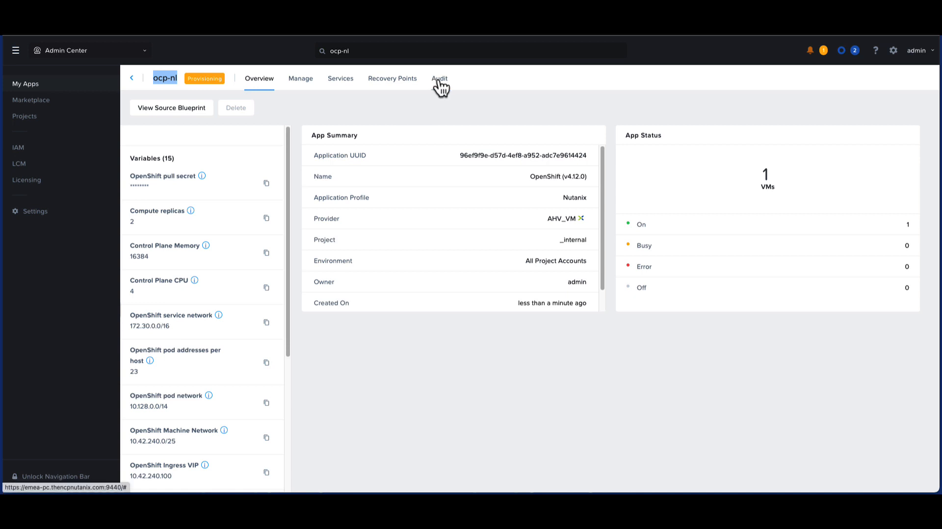
# In the ocp-nl Audit tab, expand Create and Provisioner Create to the Install OpenShift output.
pyautogui.click(439, 78)
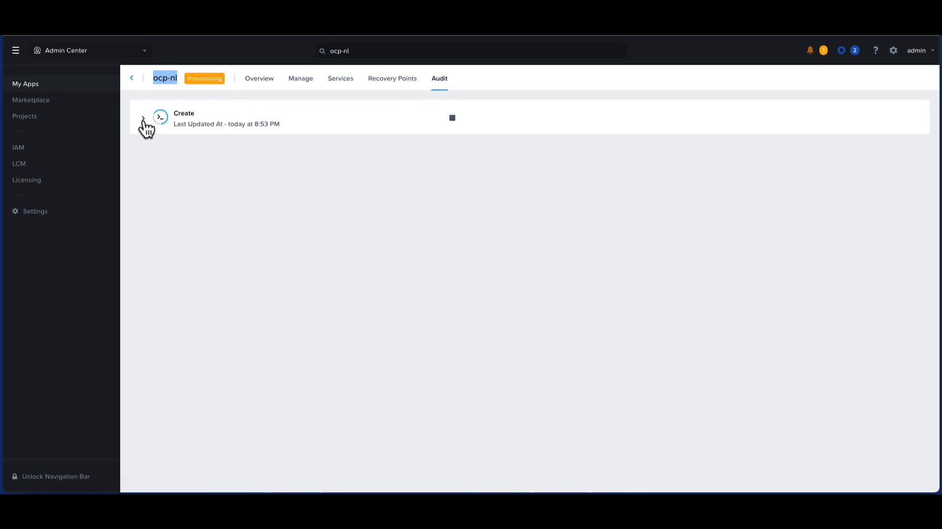
pyautogui.click(144, 117)
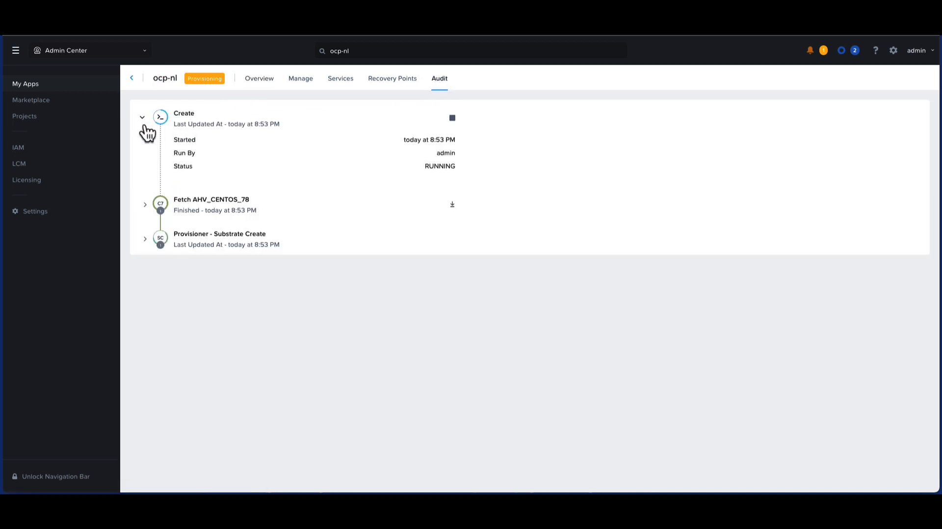
pyautogui.click(144, 238)
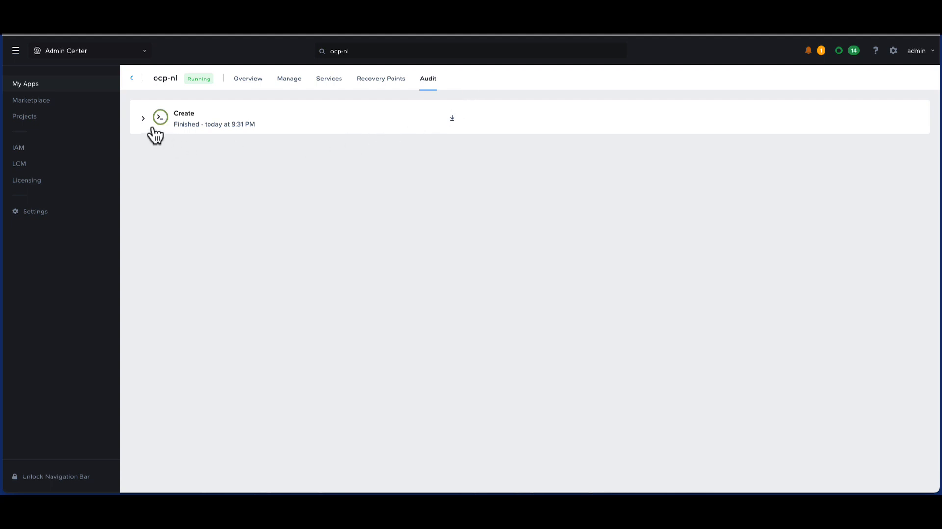
pyautogui.click(143, 118)
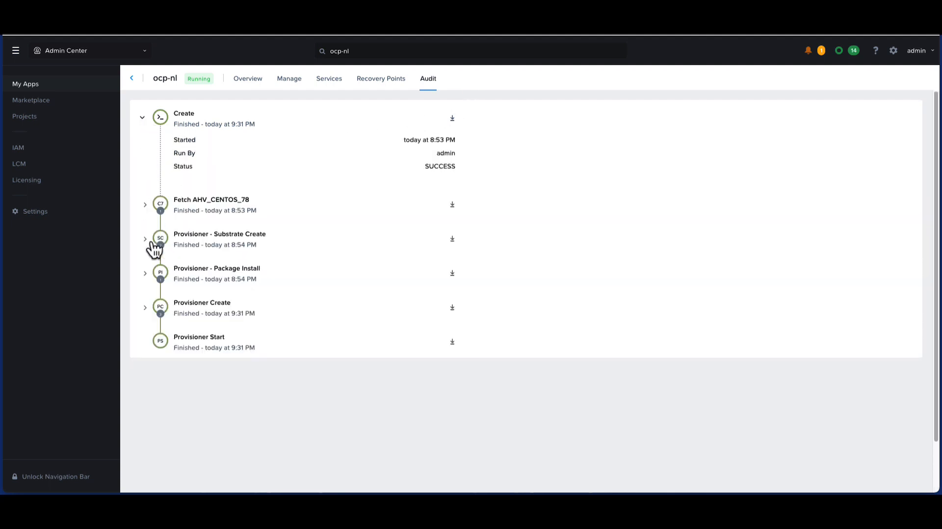
pyautogui.click(144, 307)
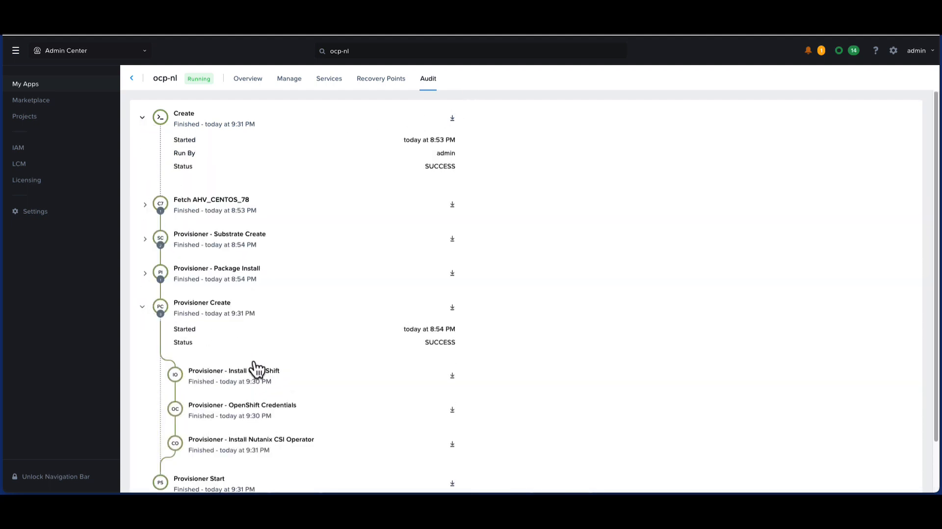
pyautogui.click(233, 370)
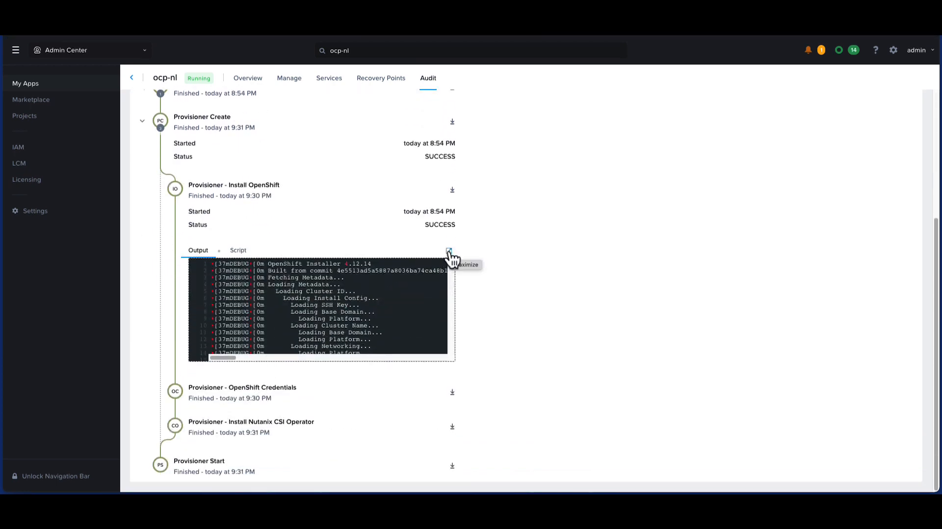
# Maximize the Install OpenShift output and scroll to Install complete and console details.
pyautogui.click(447, 251)
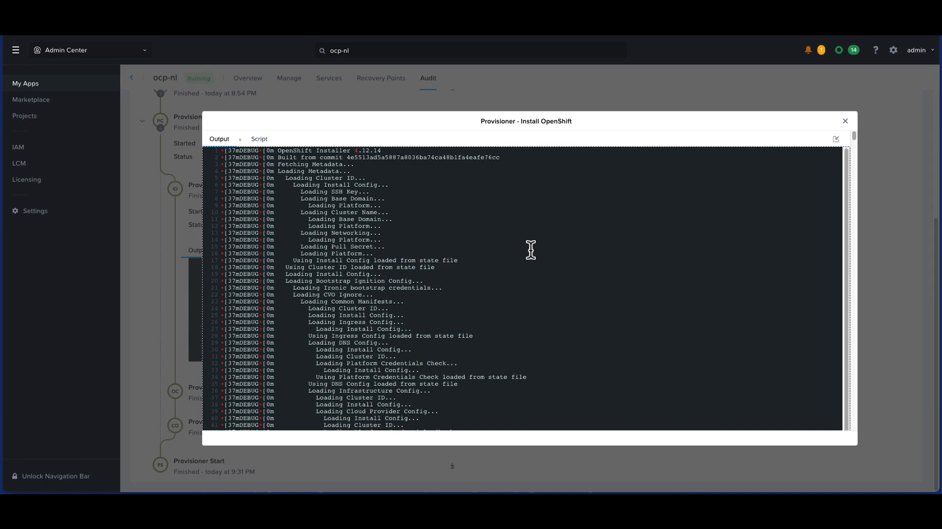
pyautogui.scroll(-3)
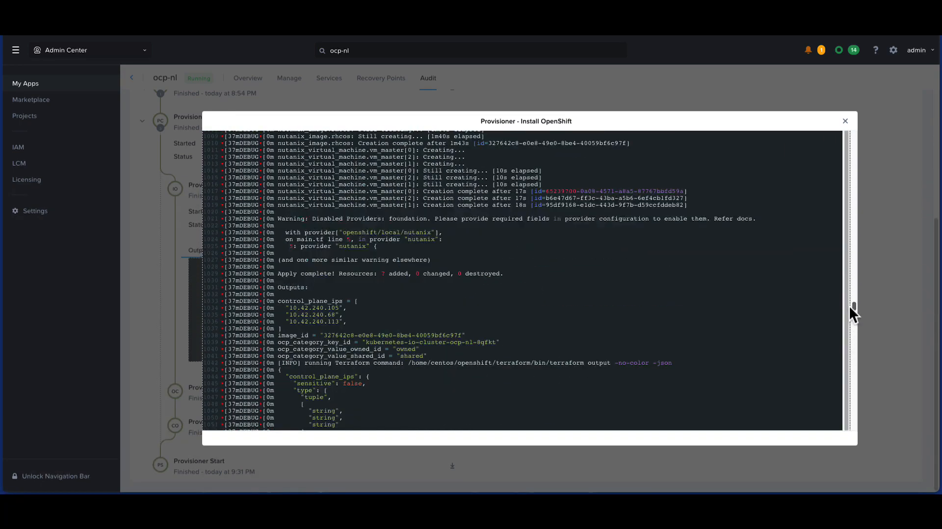
pyautogui.scroll(-3)
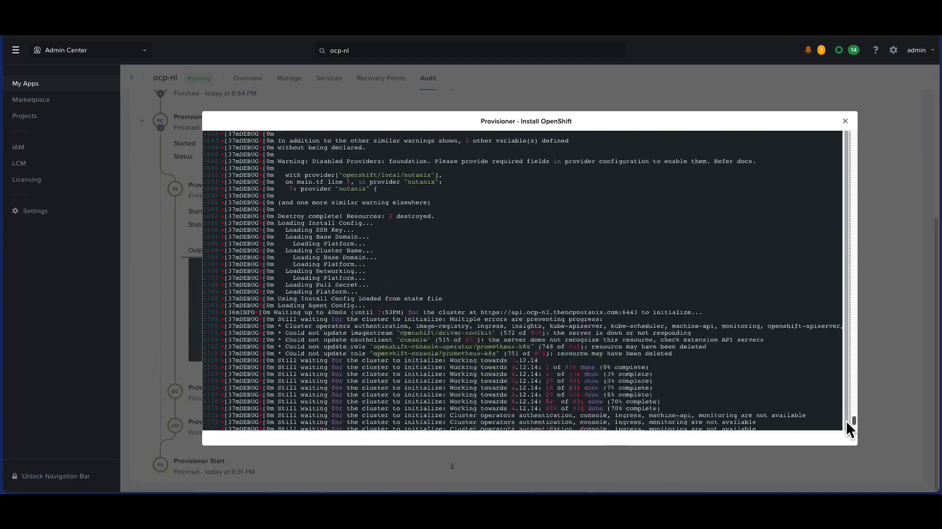
pyautogui.scroll(-3)
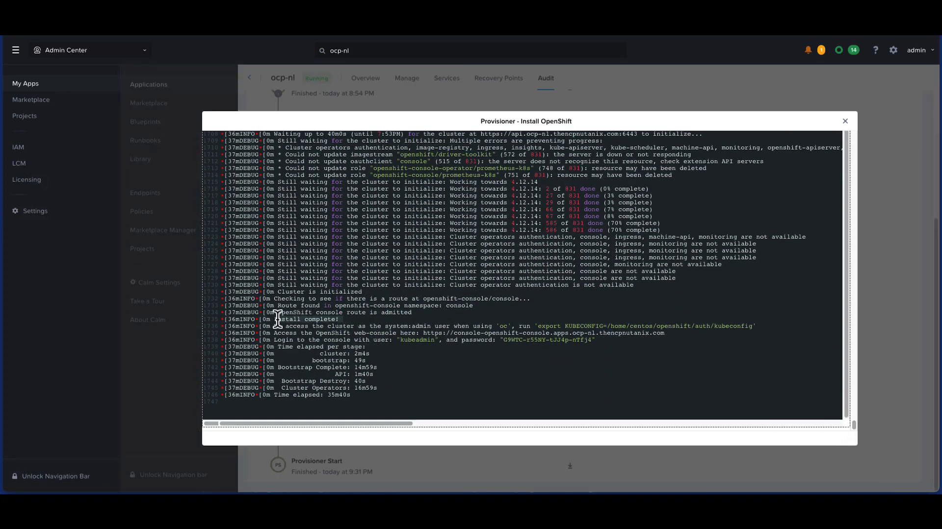
pyautogui.moveTo(487, 332)
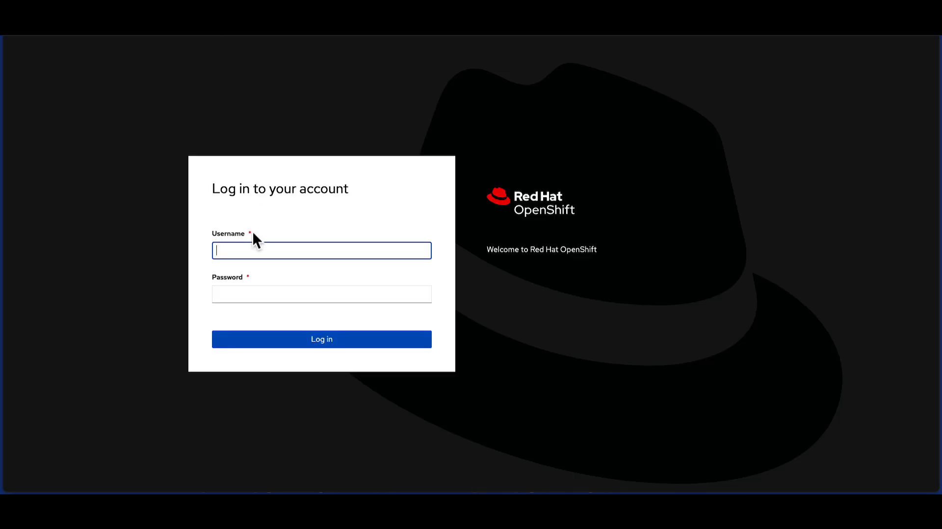
# Log in to the OpenShift console as kubeadmin with its password.
pyautogui.write('kubeadmin')
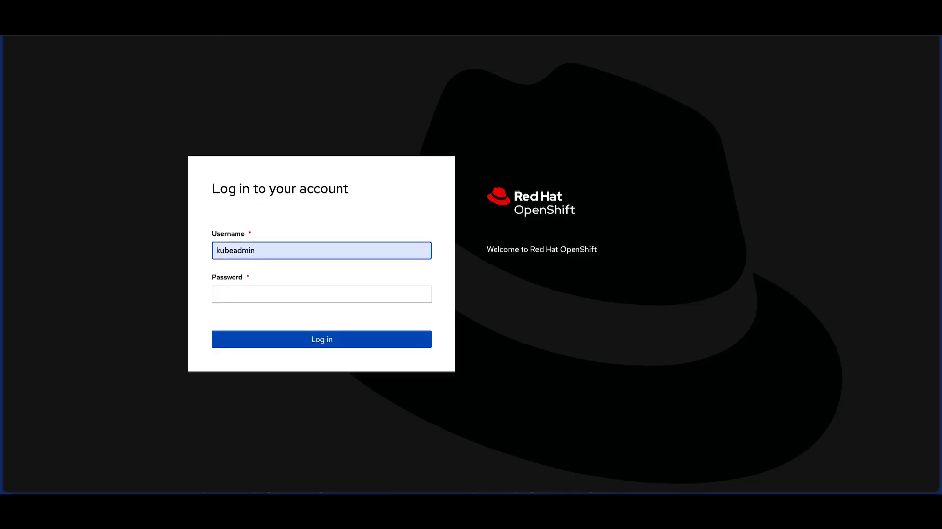
pyautogui.write('password')
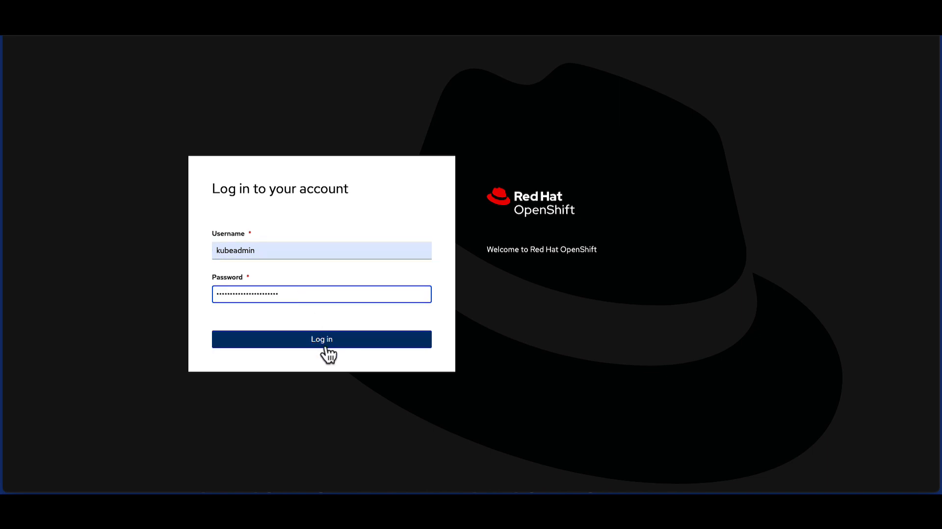
pyautogui.click(320, 339)
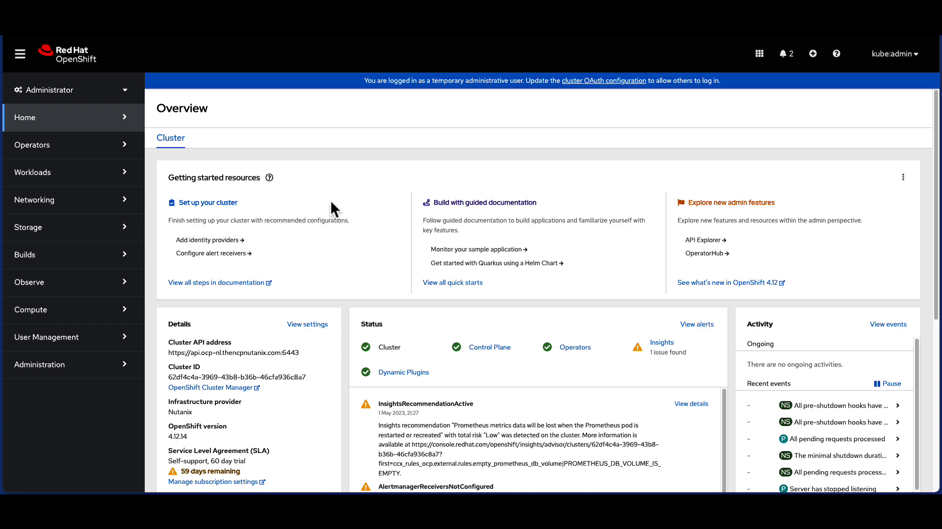
# Scroll the cluster Overview and highlight OpenShift version 4.12.14 on Nutanix.
pyautogui.scroll(-3)
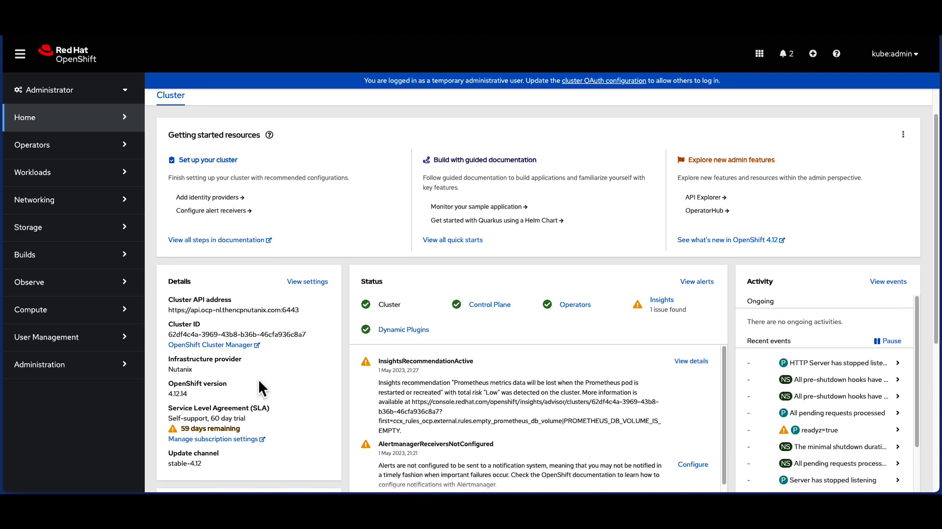
pyautogui.doubleClick(180, 369)
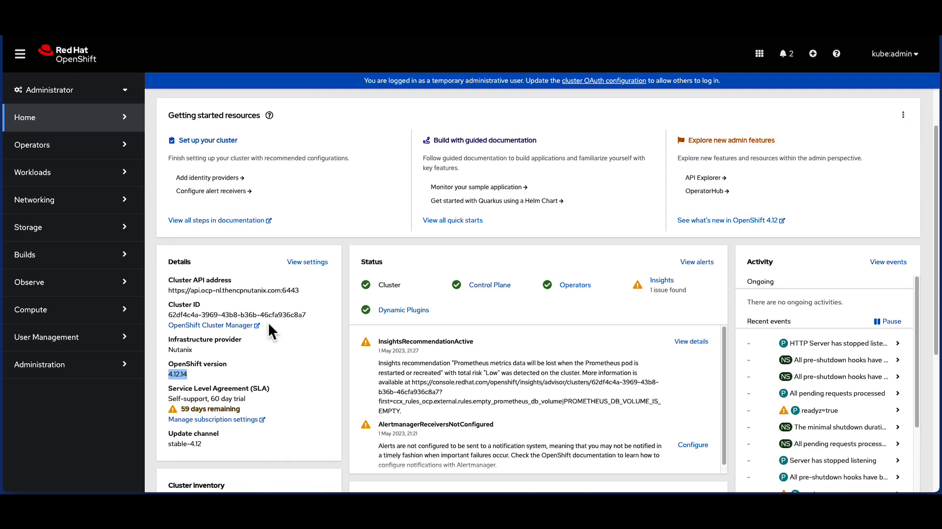
pyautogui.moveTo(129, 149)
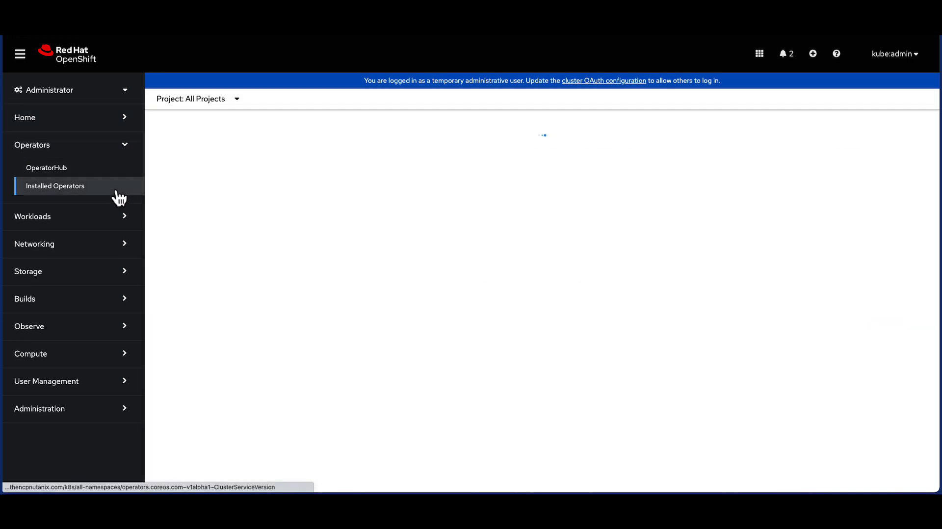
# Show Installed Operators with Nutanix CSI Operator 2.6.2 Succeeded, and expand Compute.
pyautogui.click(56, 186)
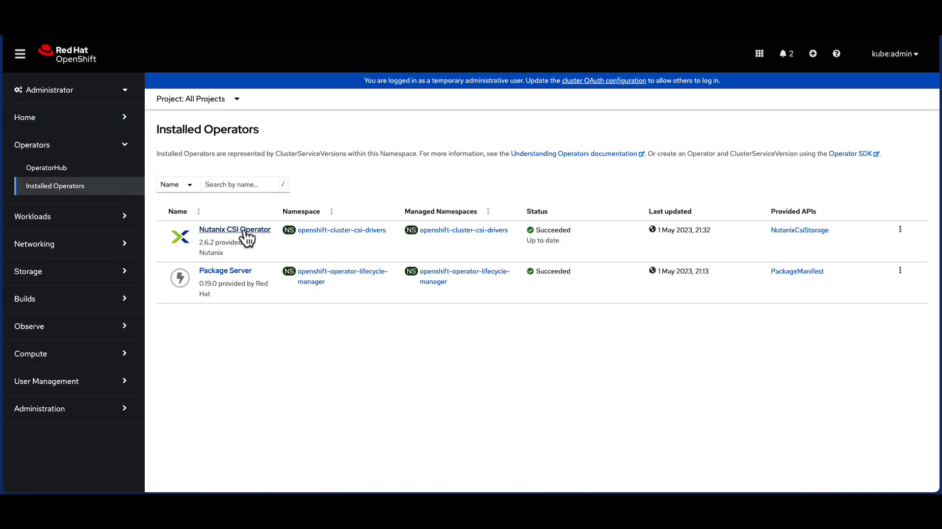
pyautogui.moveTo(235, 229)
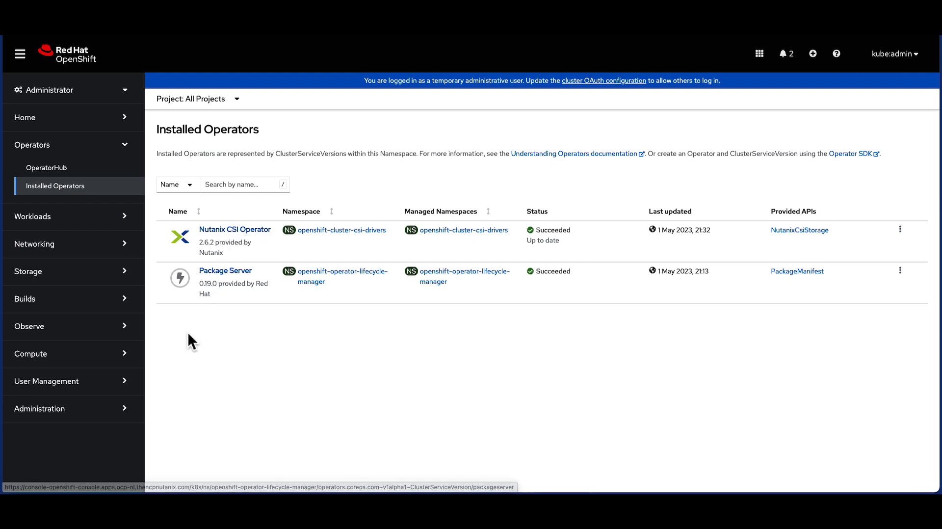
pyautogui.click(31, 353)
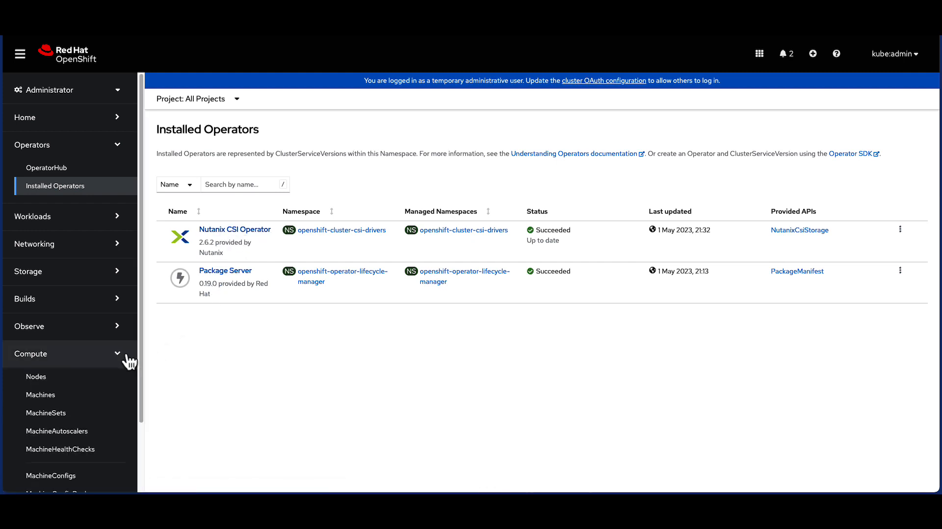
# View the master and worker Machines, then MachineSets with ocp-nl-8qfkt-worker at 2 of 2.
pyautogui.click(41, 395)
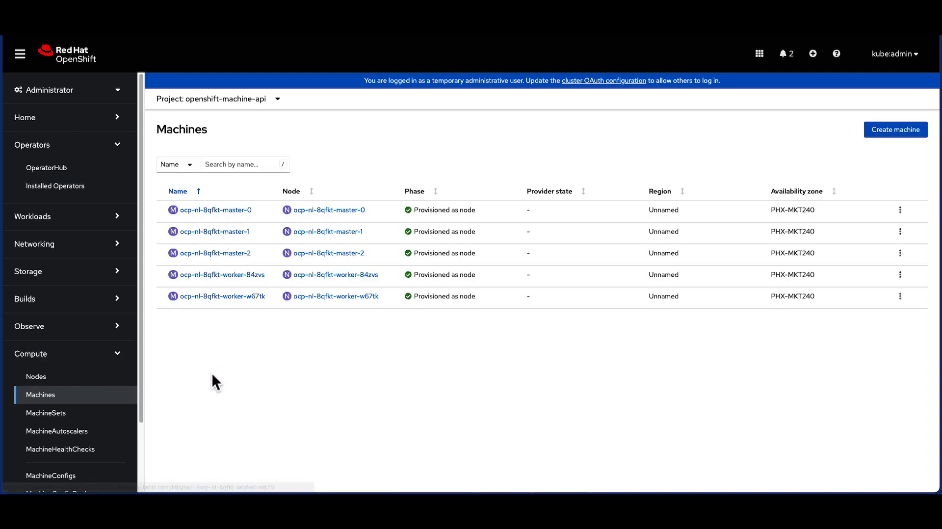
pyautogui.click(45, 413)
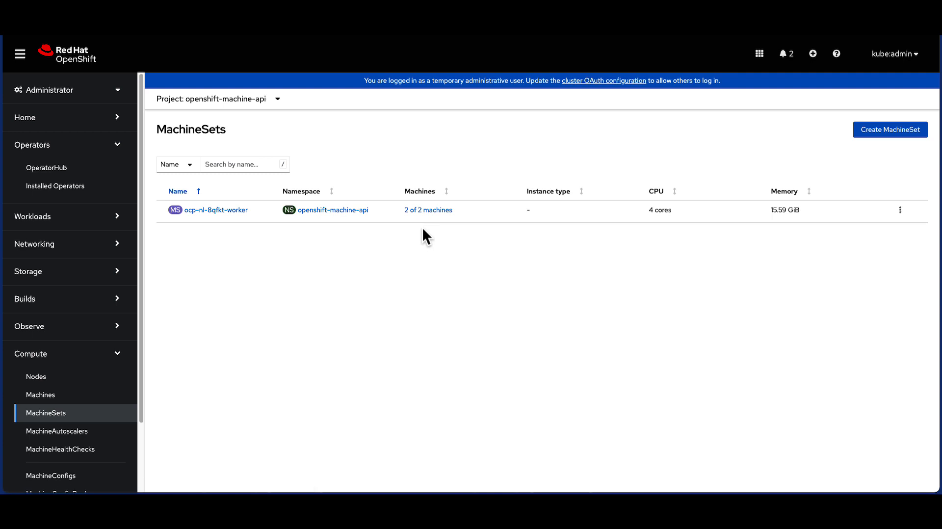
pyautogui.moveTo(428, 209)
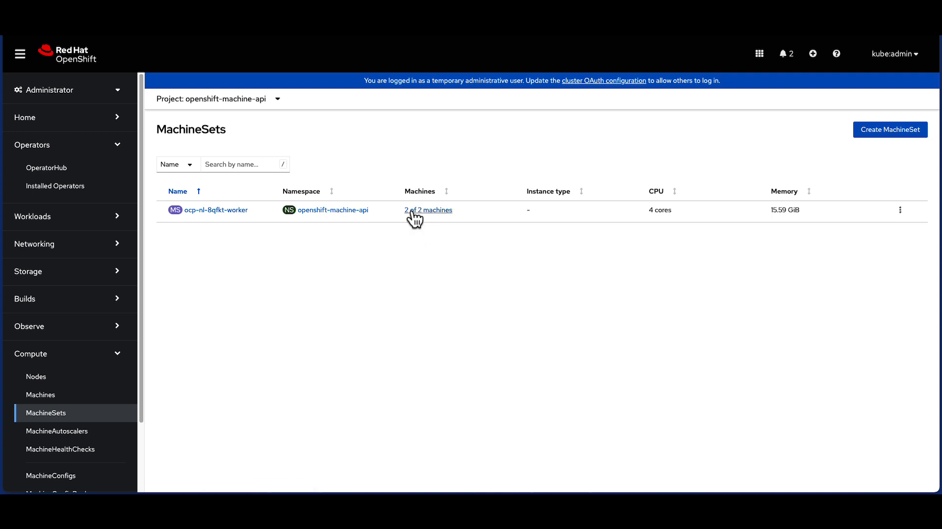